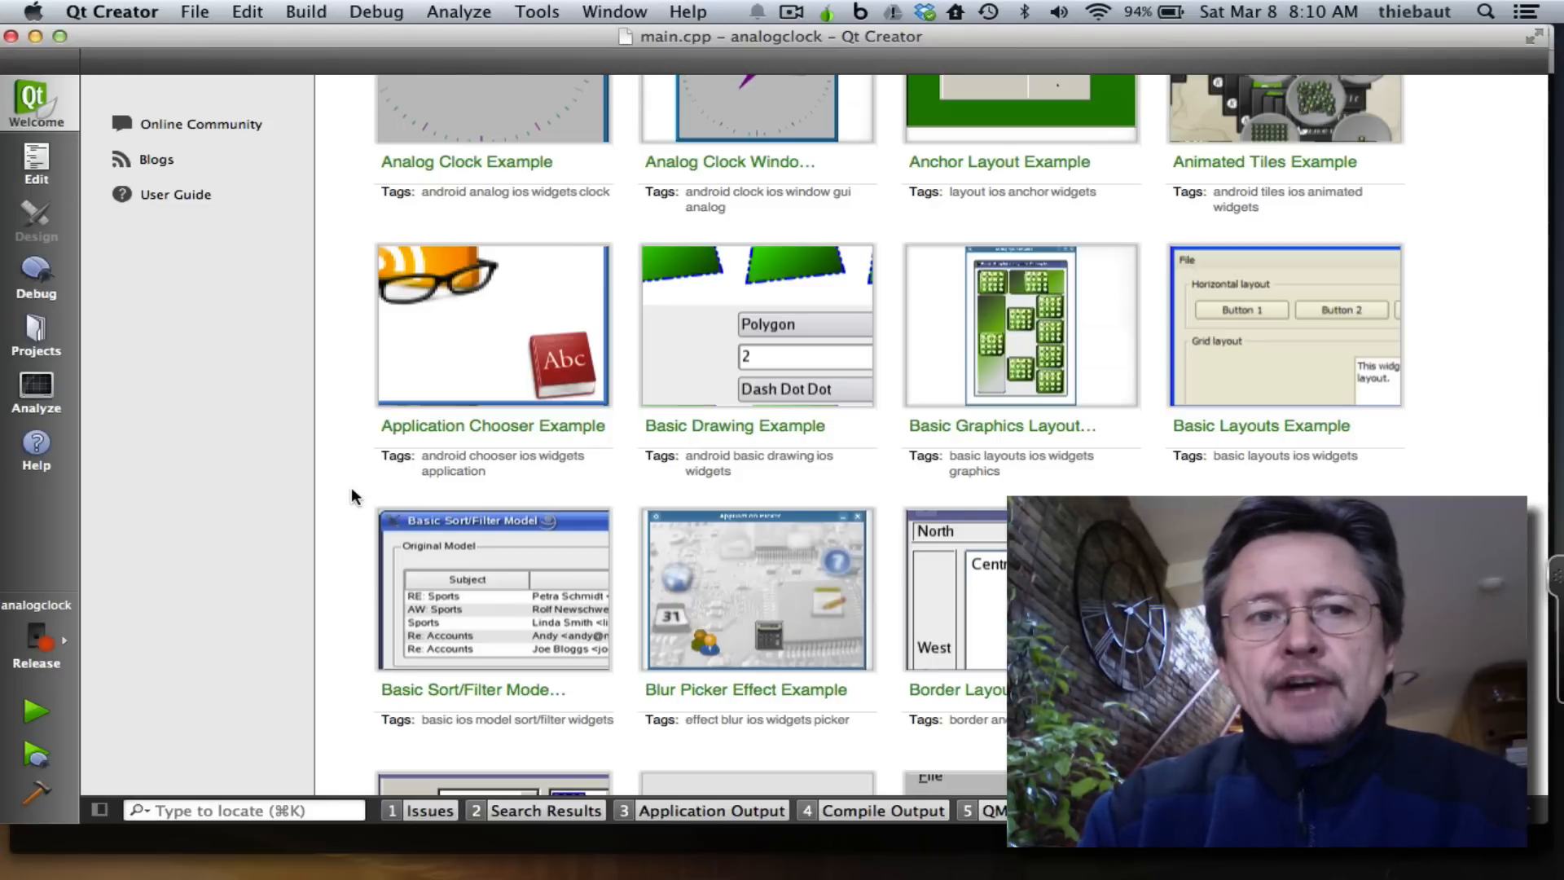
mouse_move(343, 506)
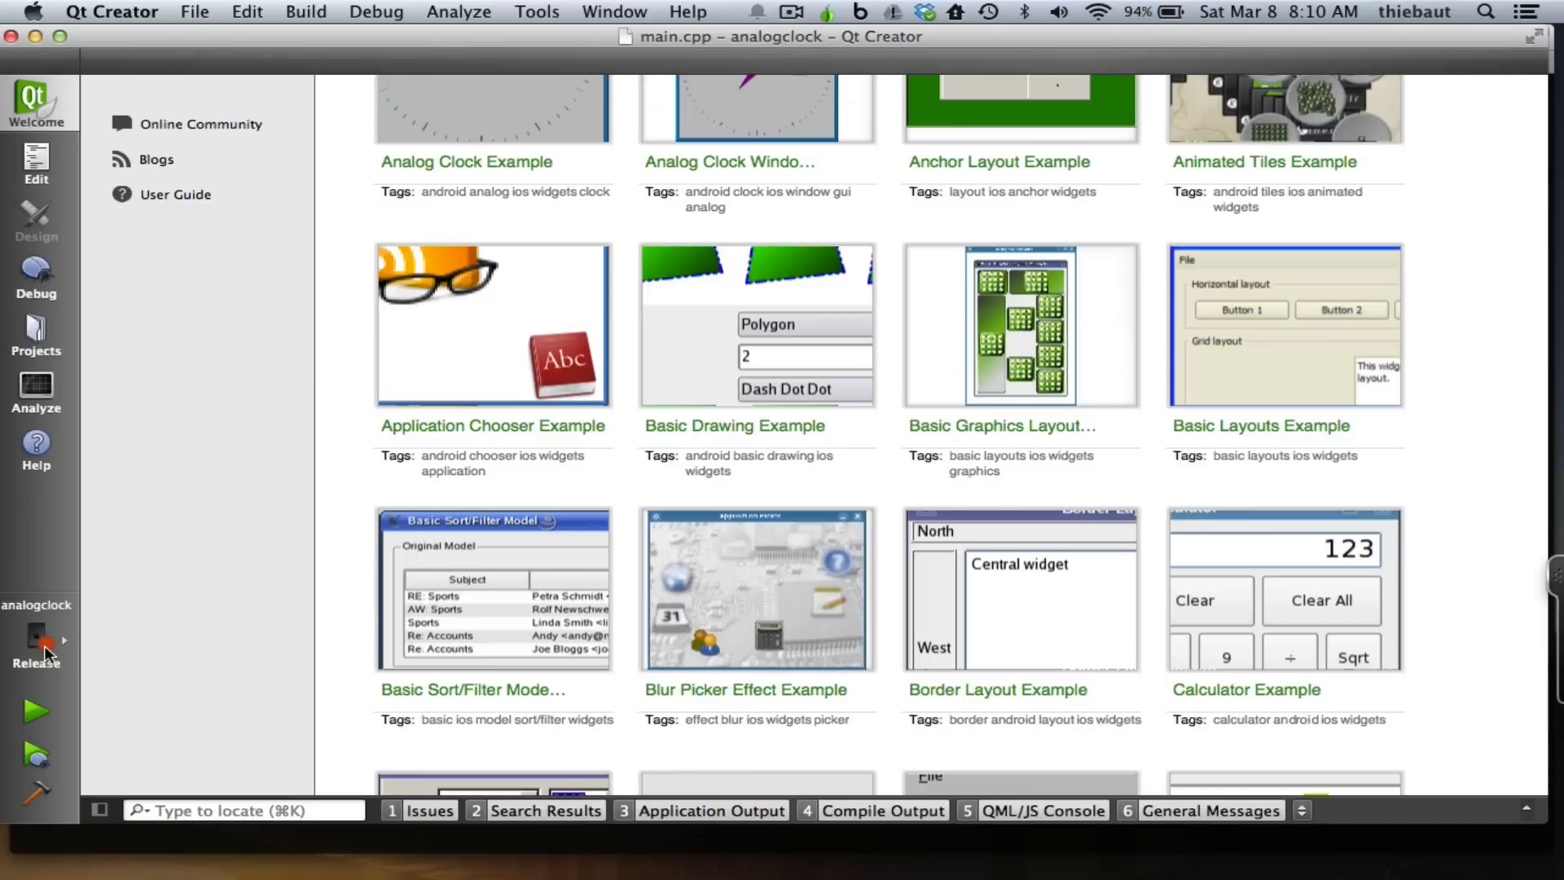
Show analogclock's kit menu: iphoneos-clang Qt 5.2.1 for iOS, Release, deploying to an iPad
click(36, 643)
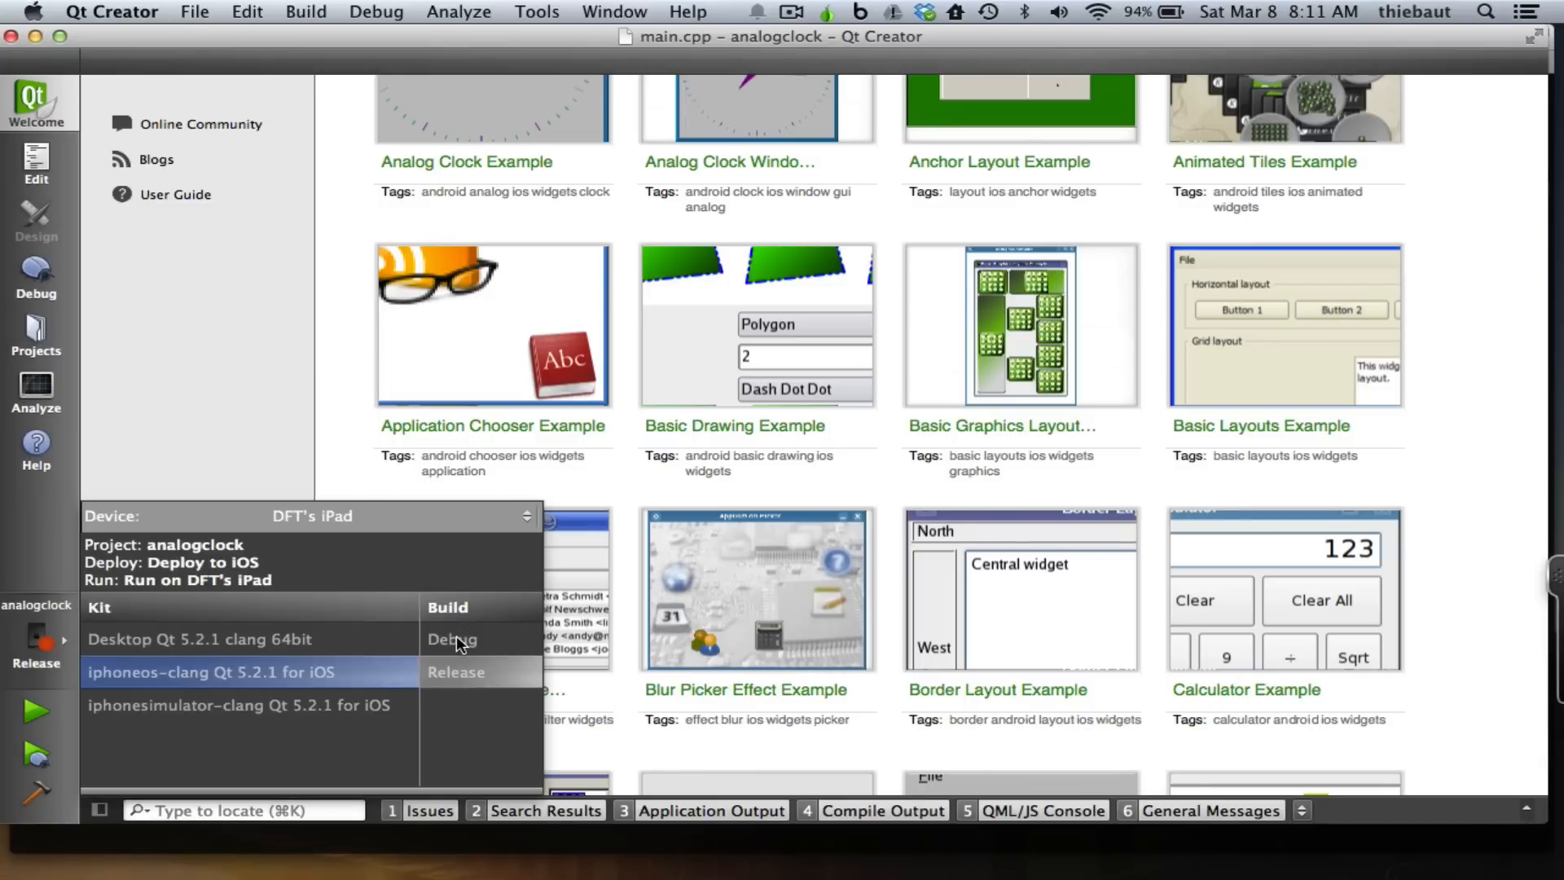
mouse_move(457, 671)
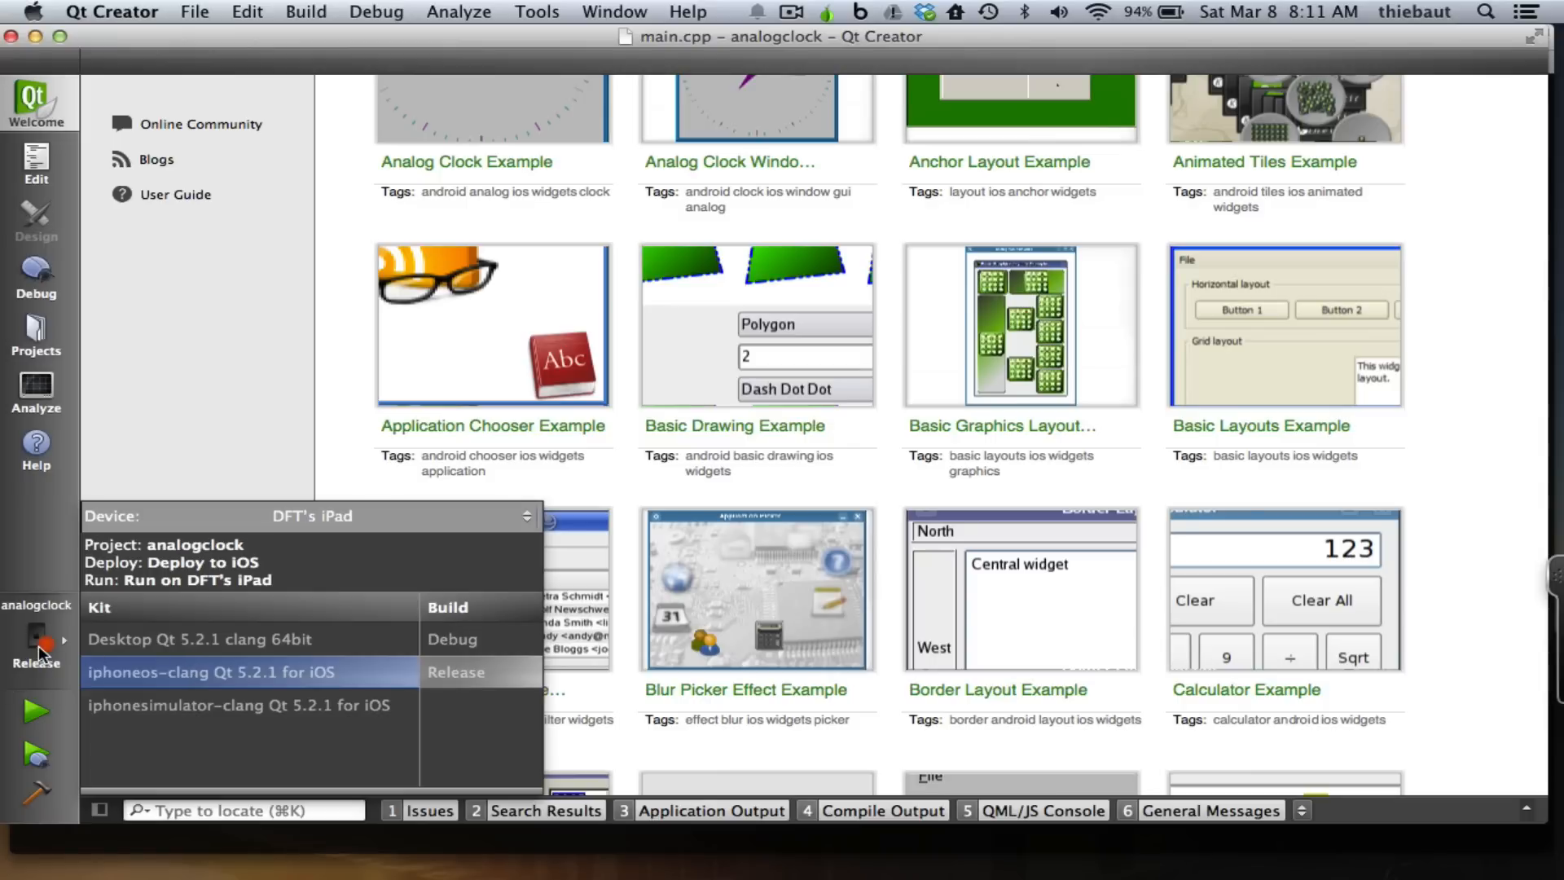
mouse_move(45, 714)
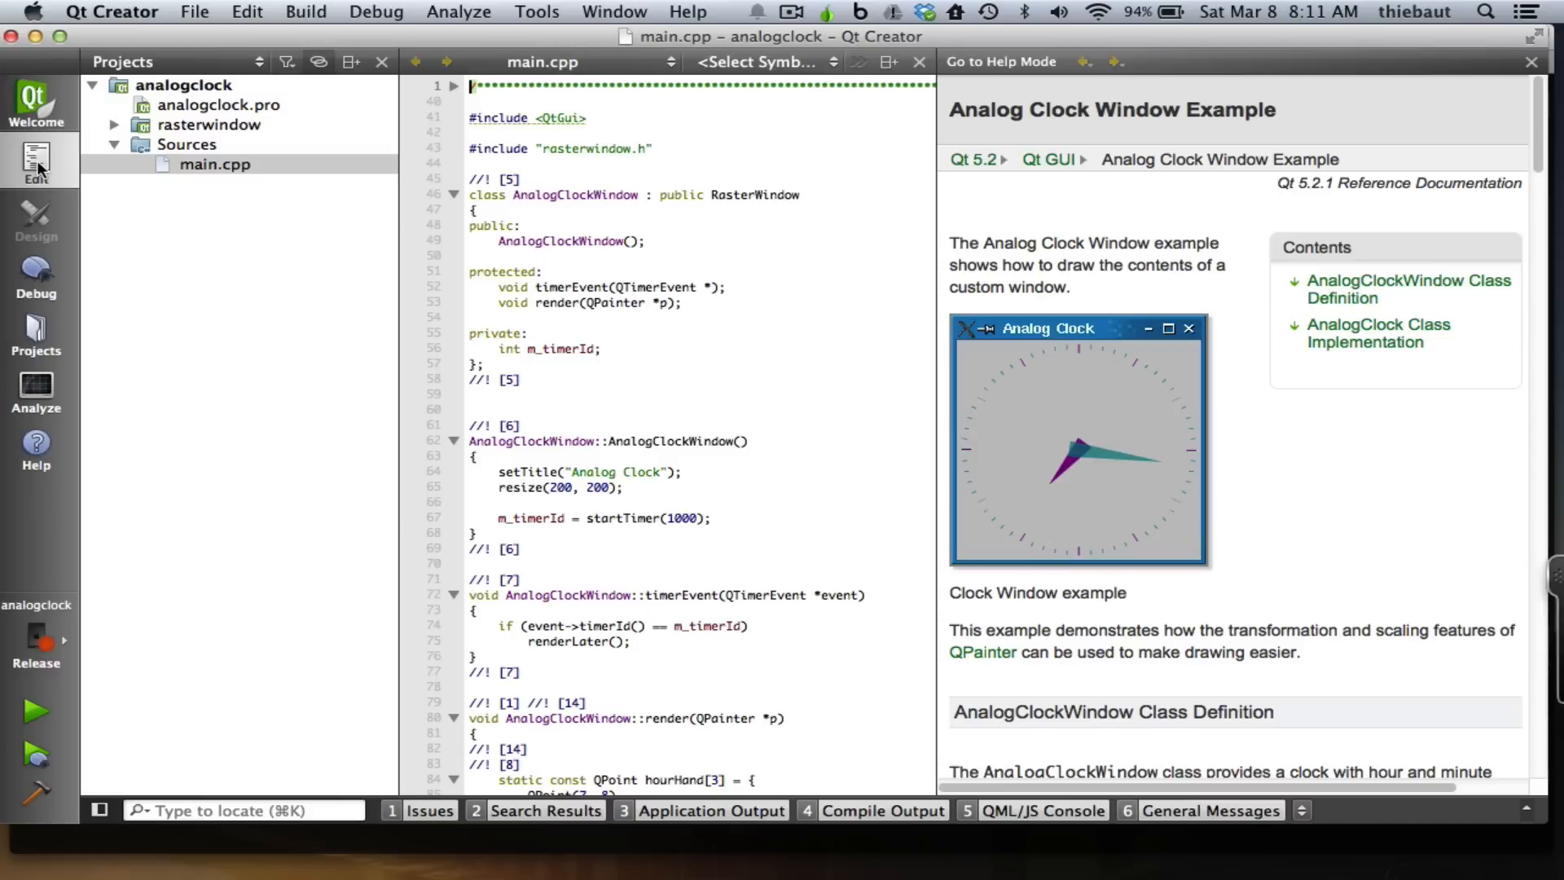
mouse_move(208, 117)
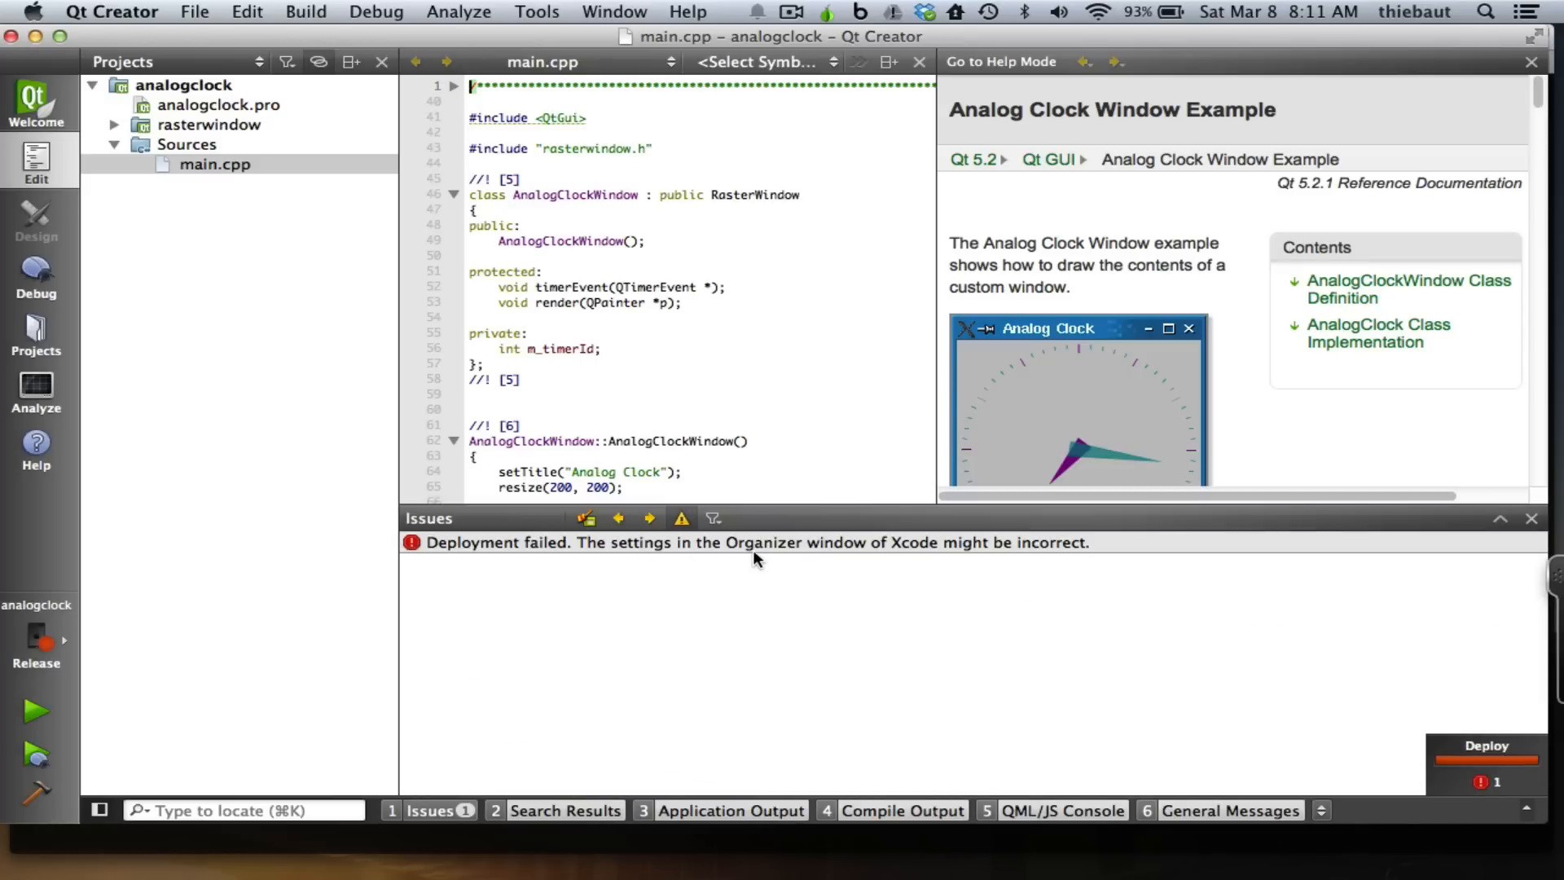
mouse_move(822, 560)
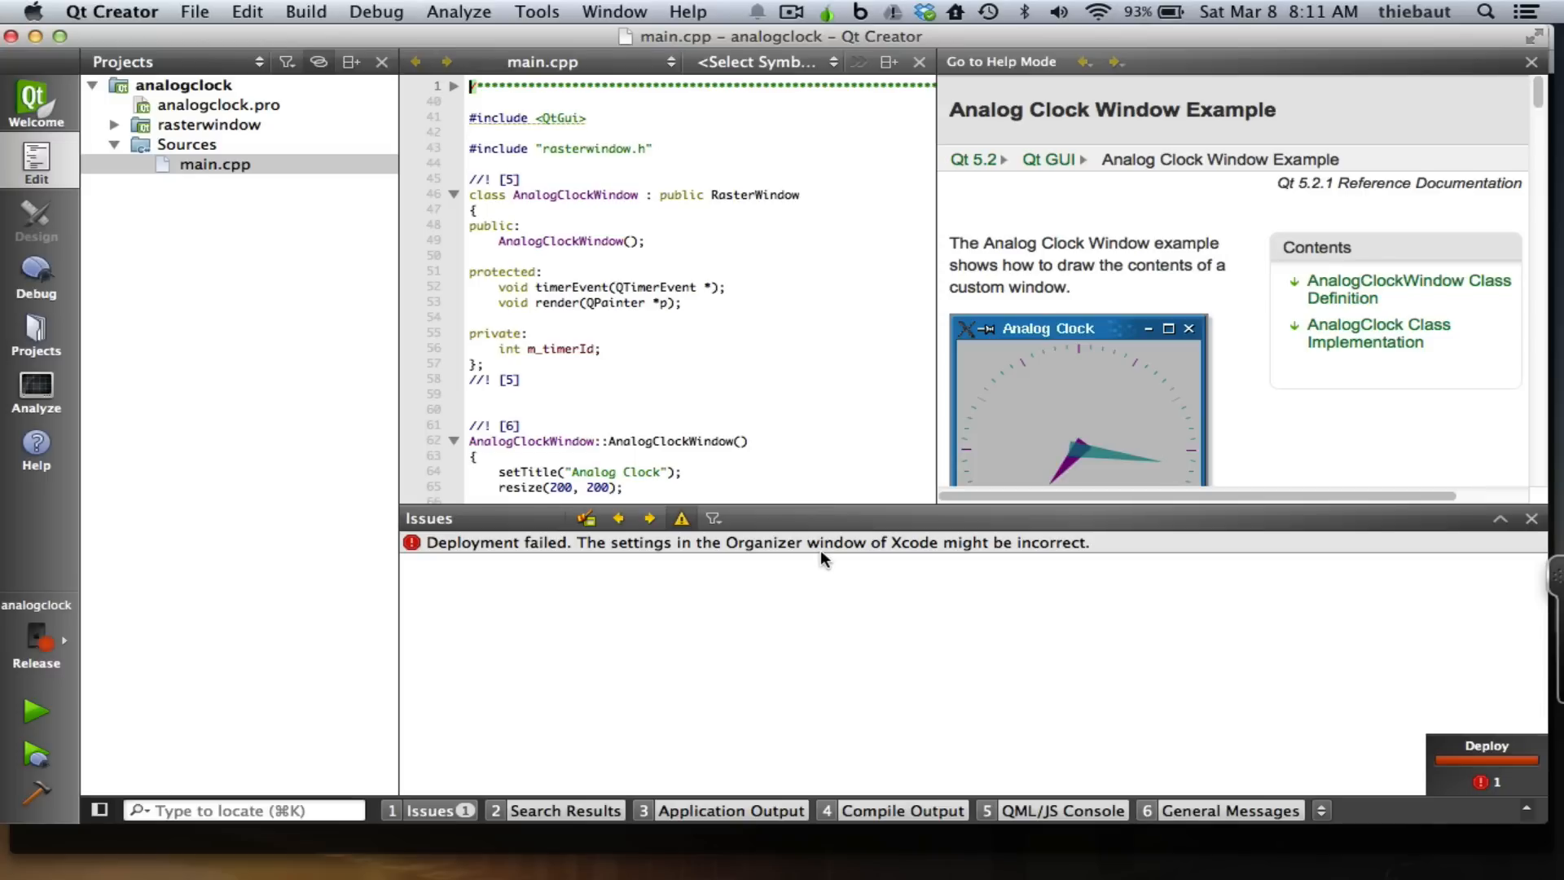
mouse_move(818, 547)
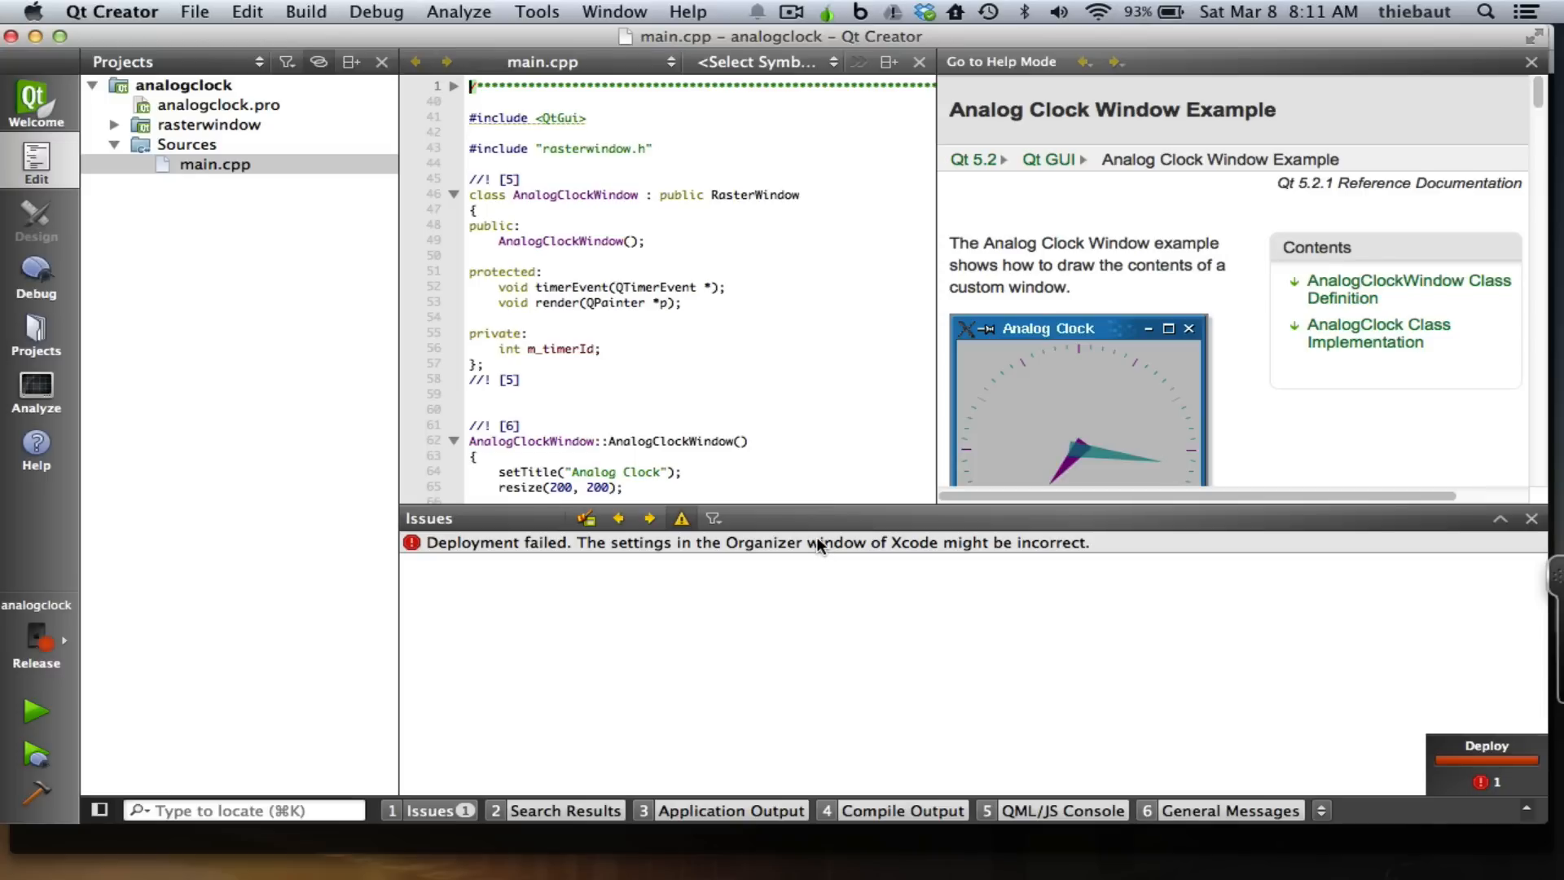
mouse_move(759, 567)
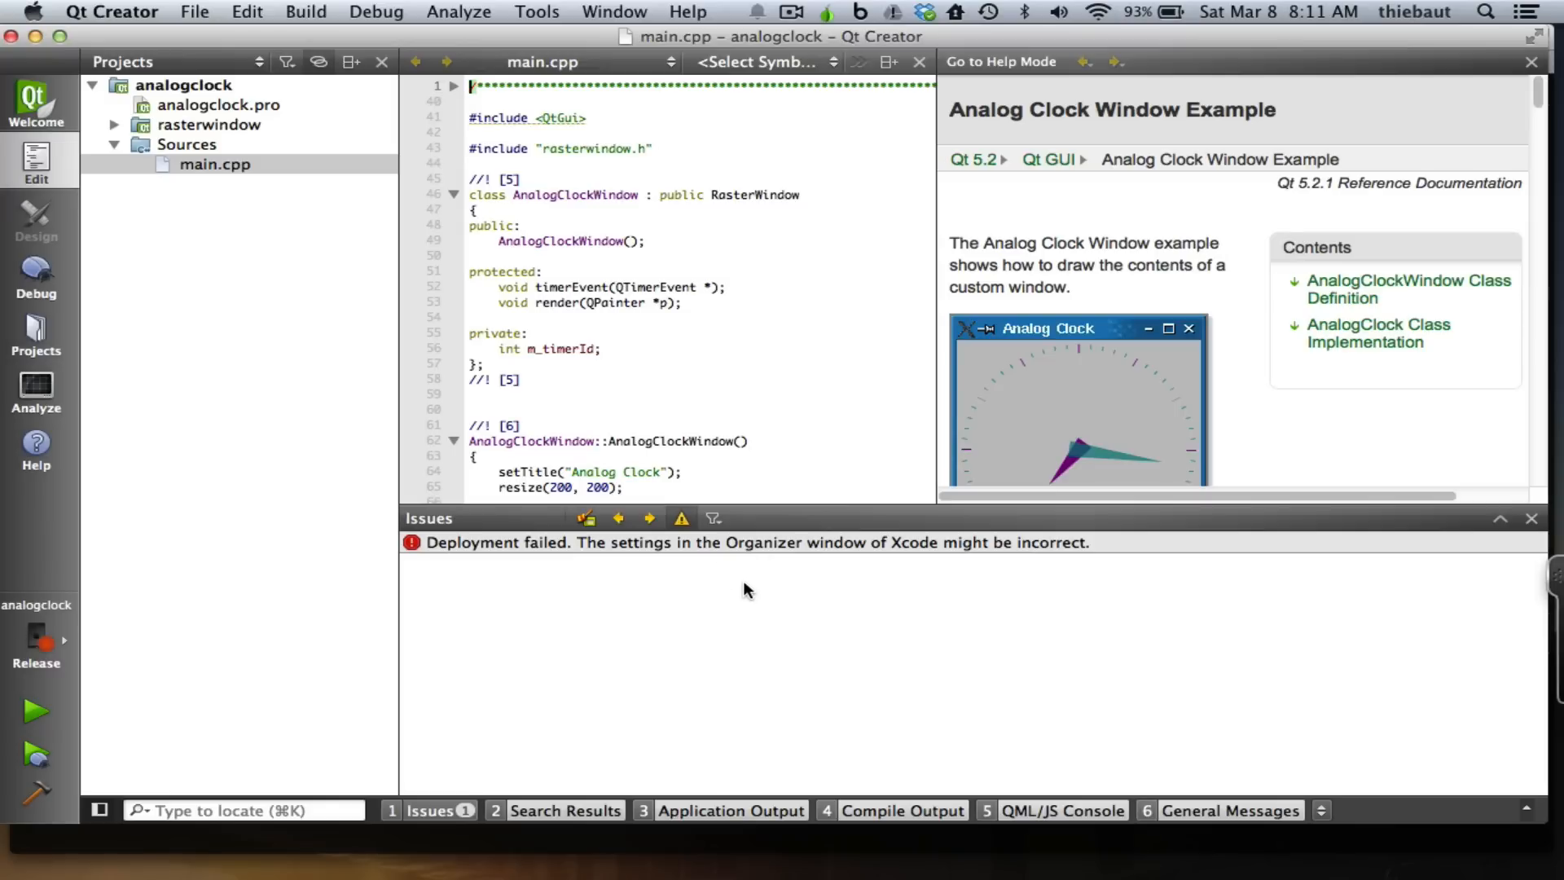
mouse_move(658, 600)
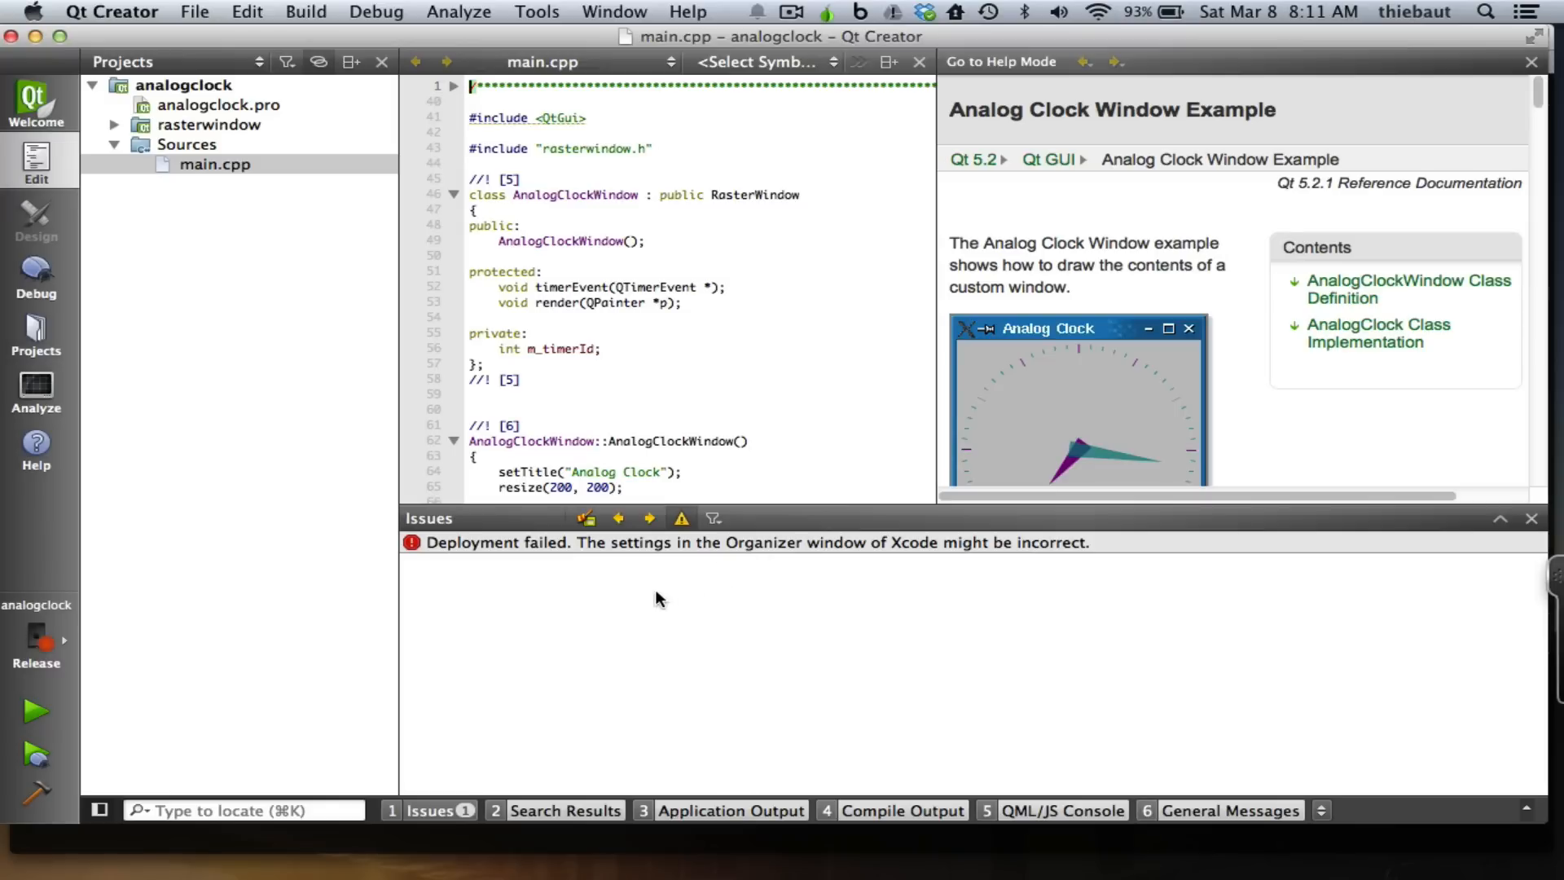
mouse_move(90, 653)
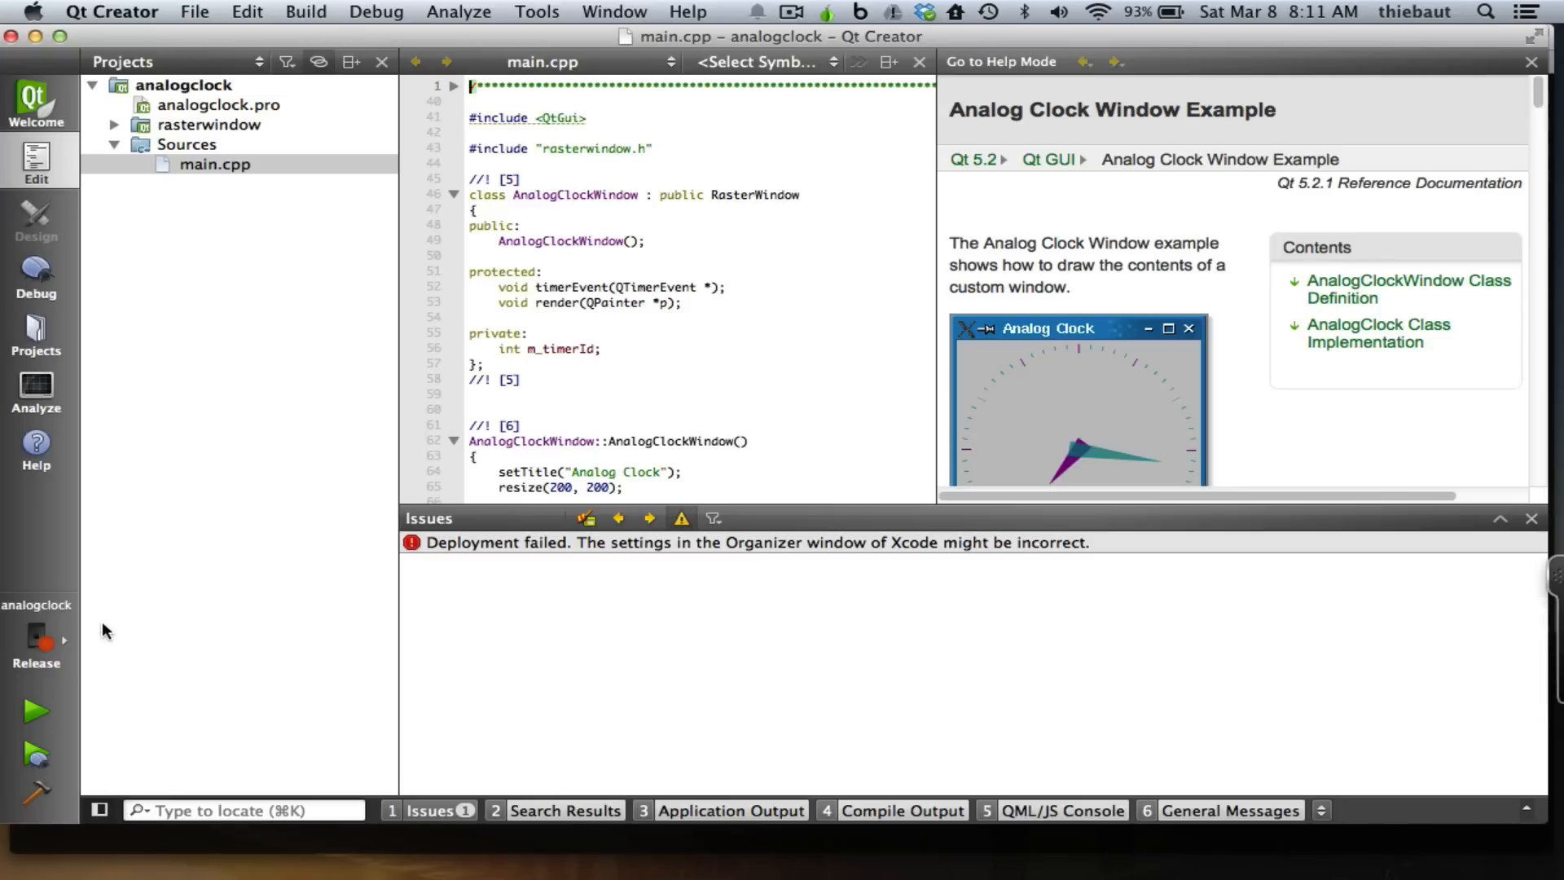
click(112, 11)
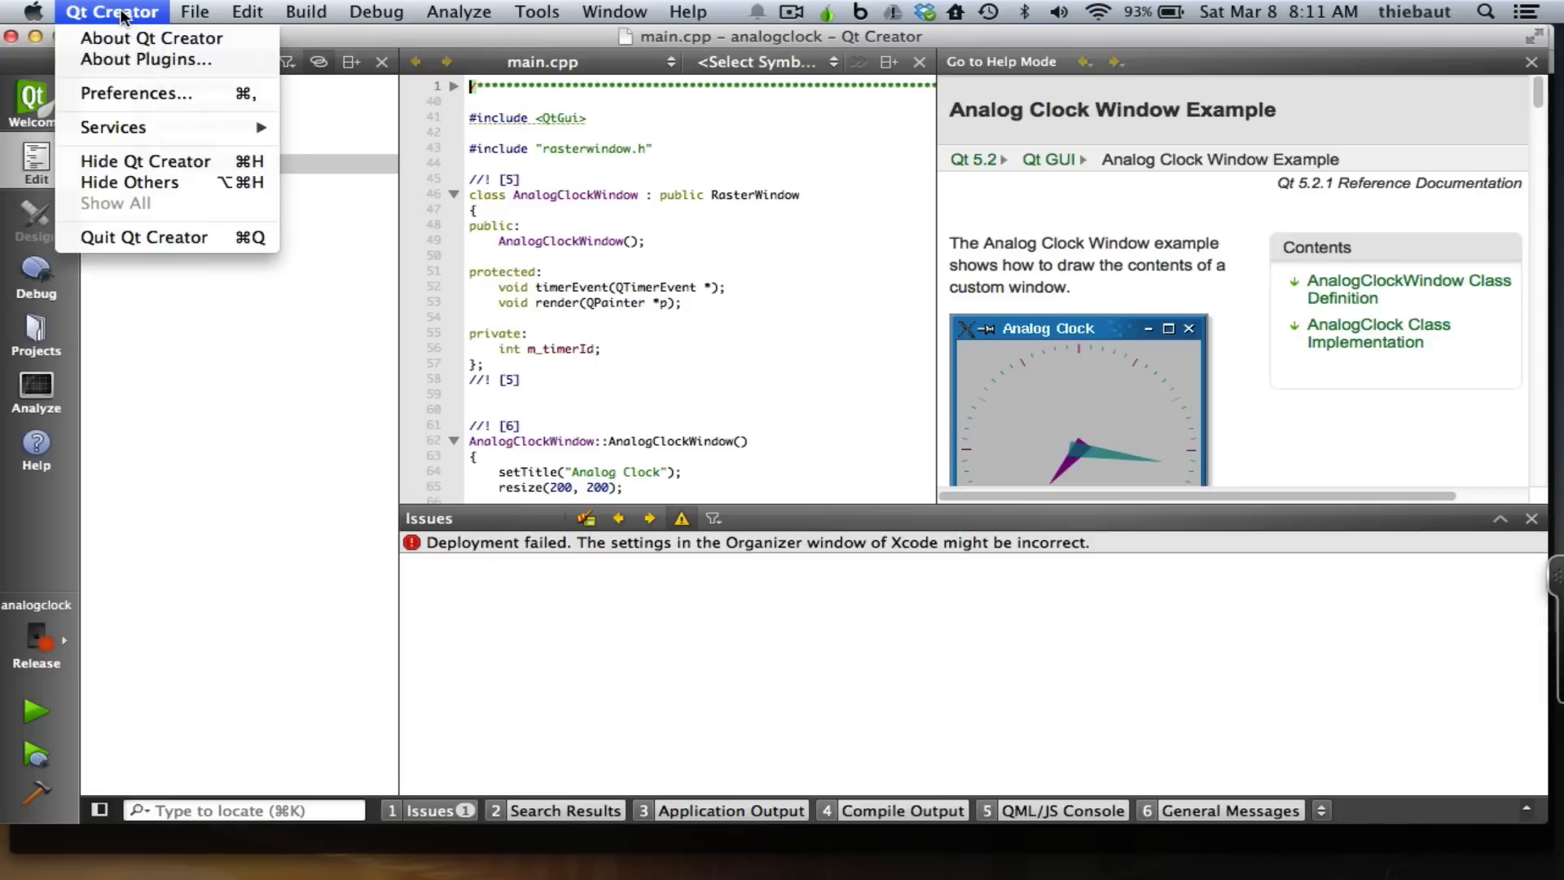
click(151, 38)
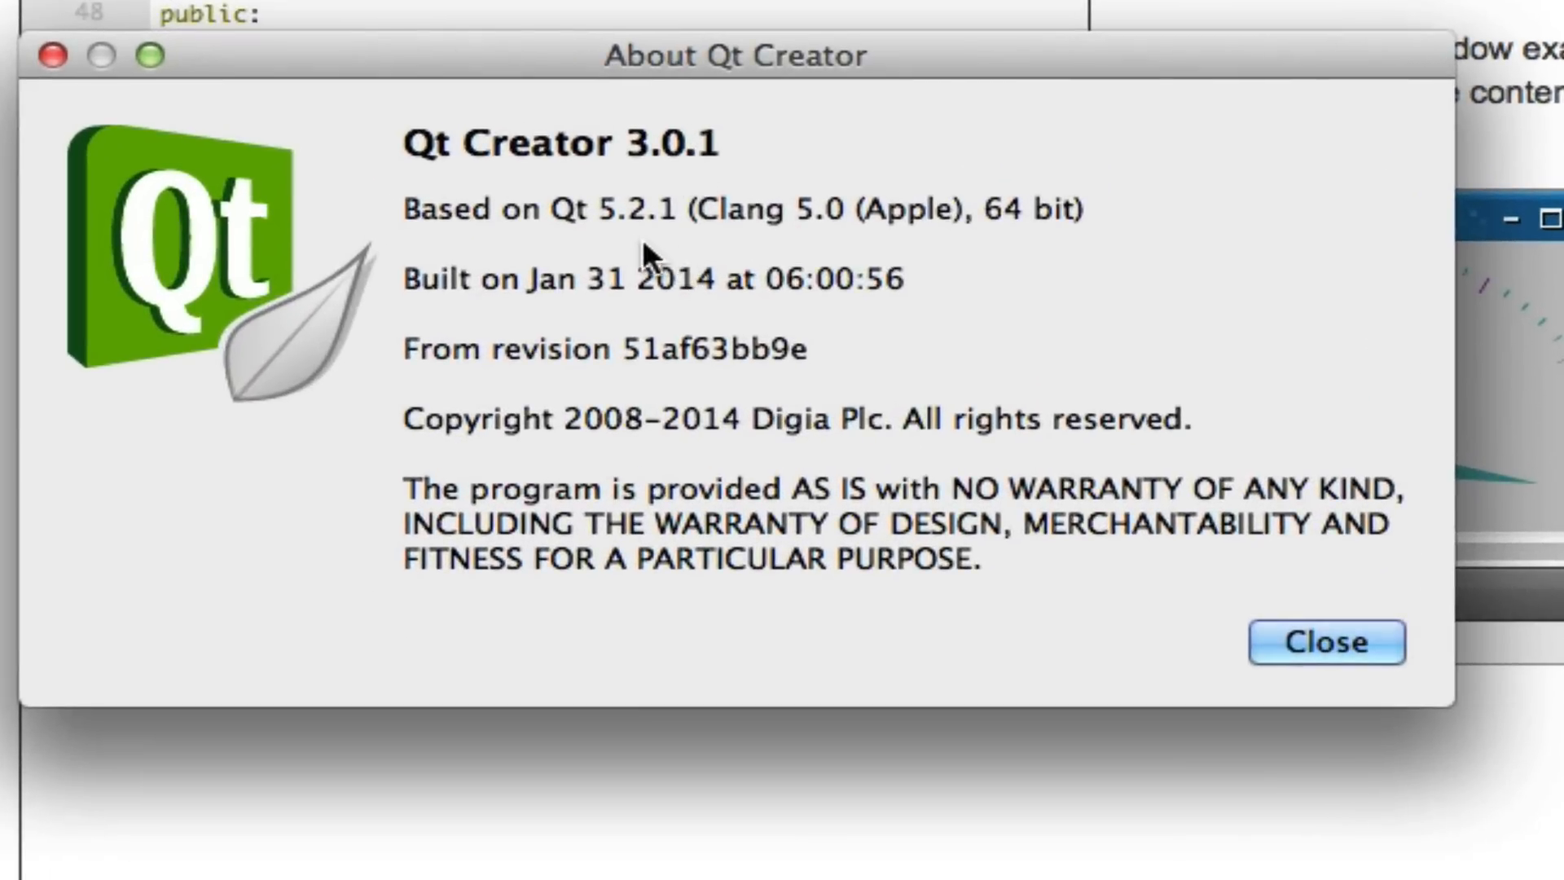
mouse_move(279, 244)
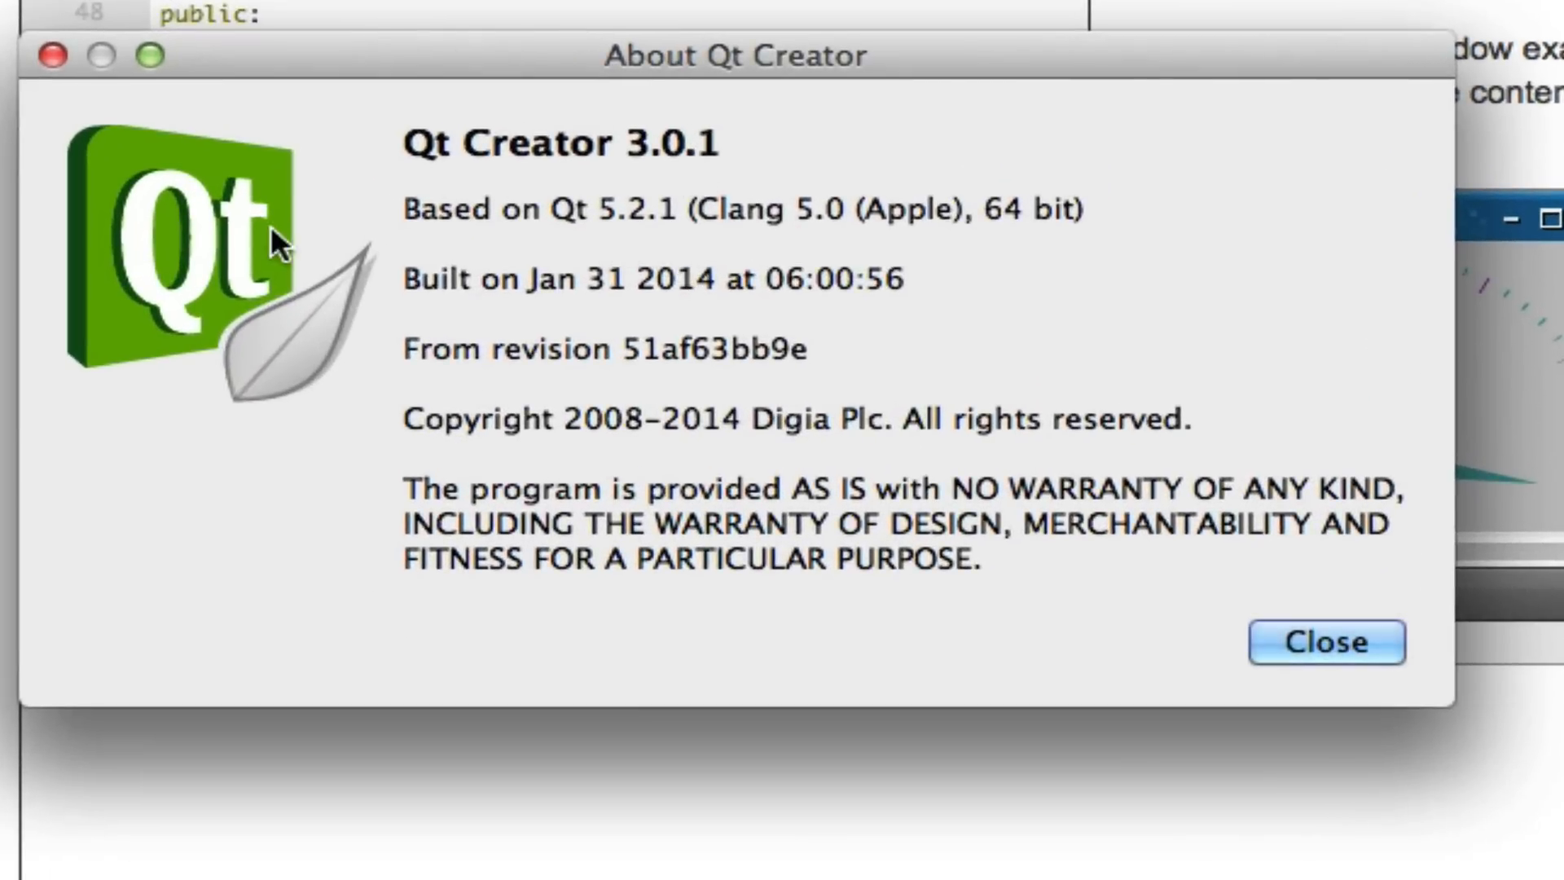
click(1327, 641)
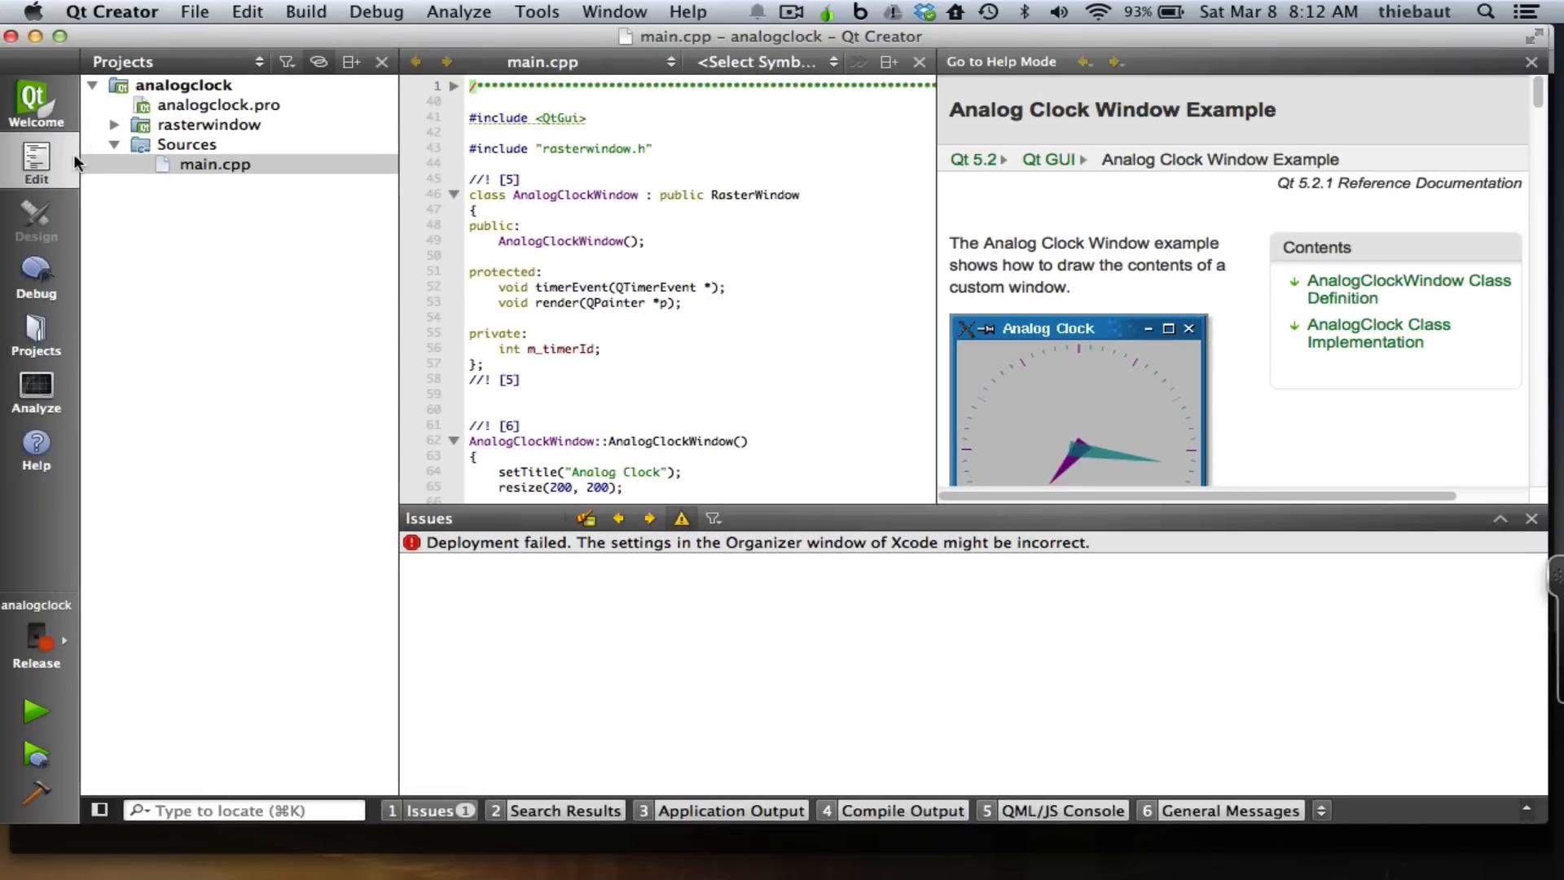
Show the iOS kit's Release build settings and select the shadow build directory path
click(36, 334)
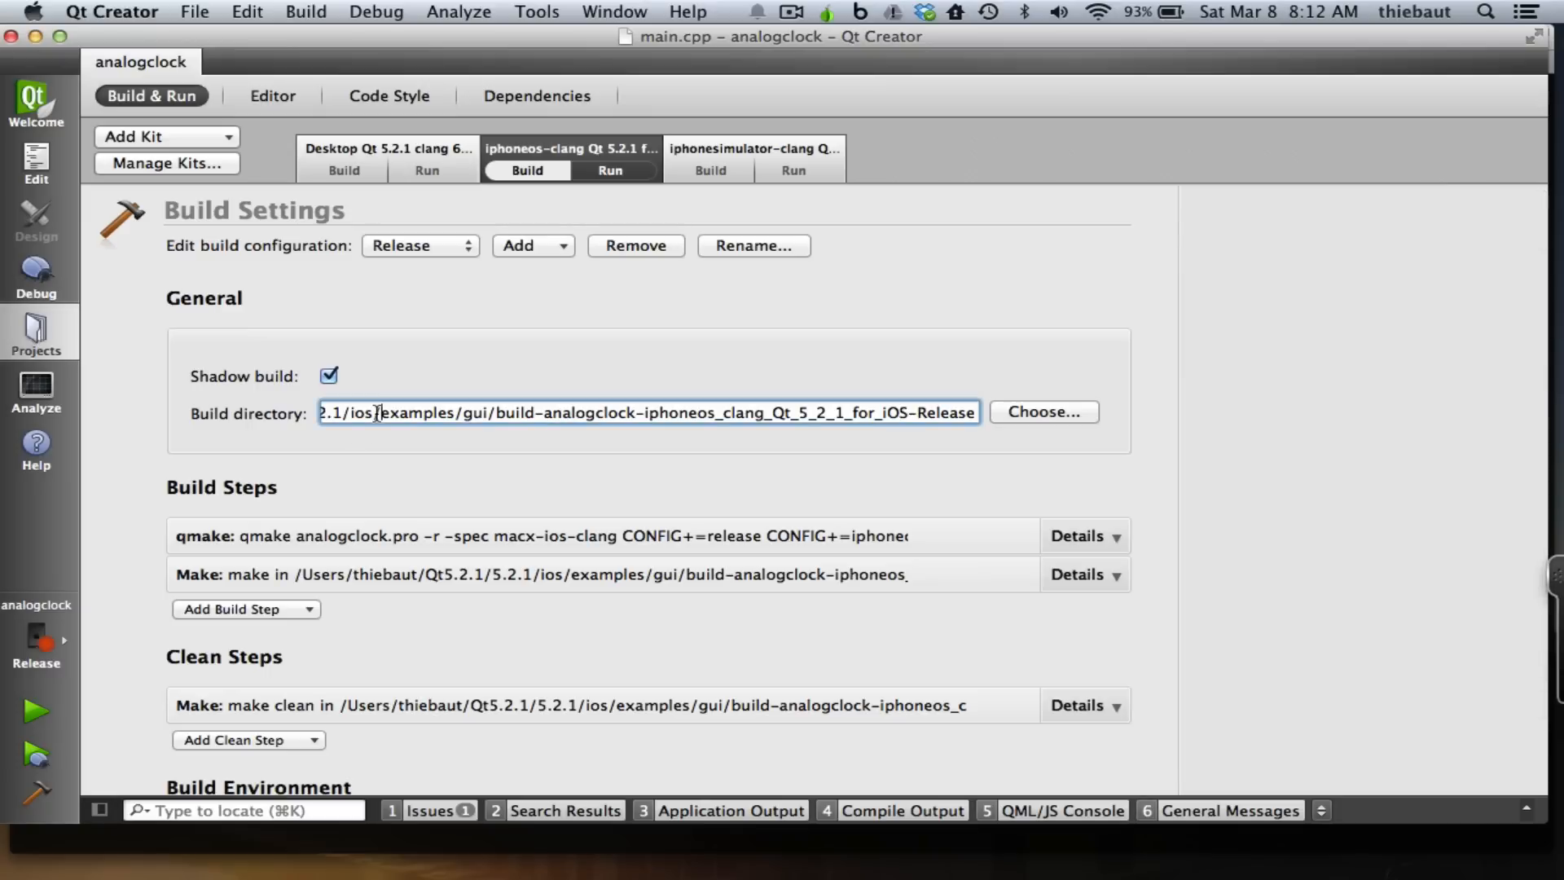
triple_click(649, 412)
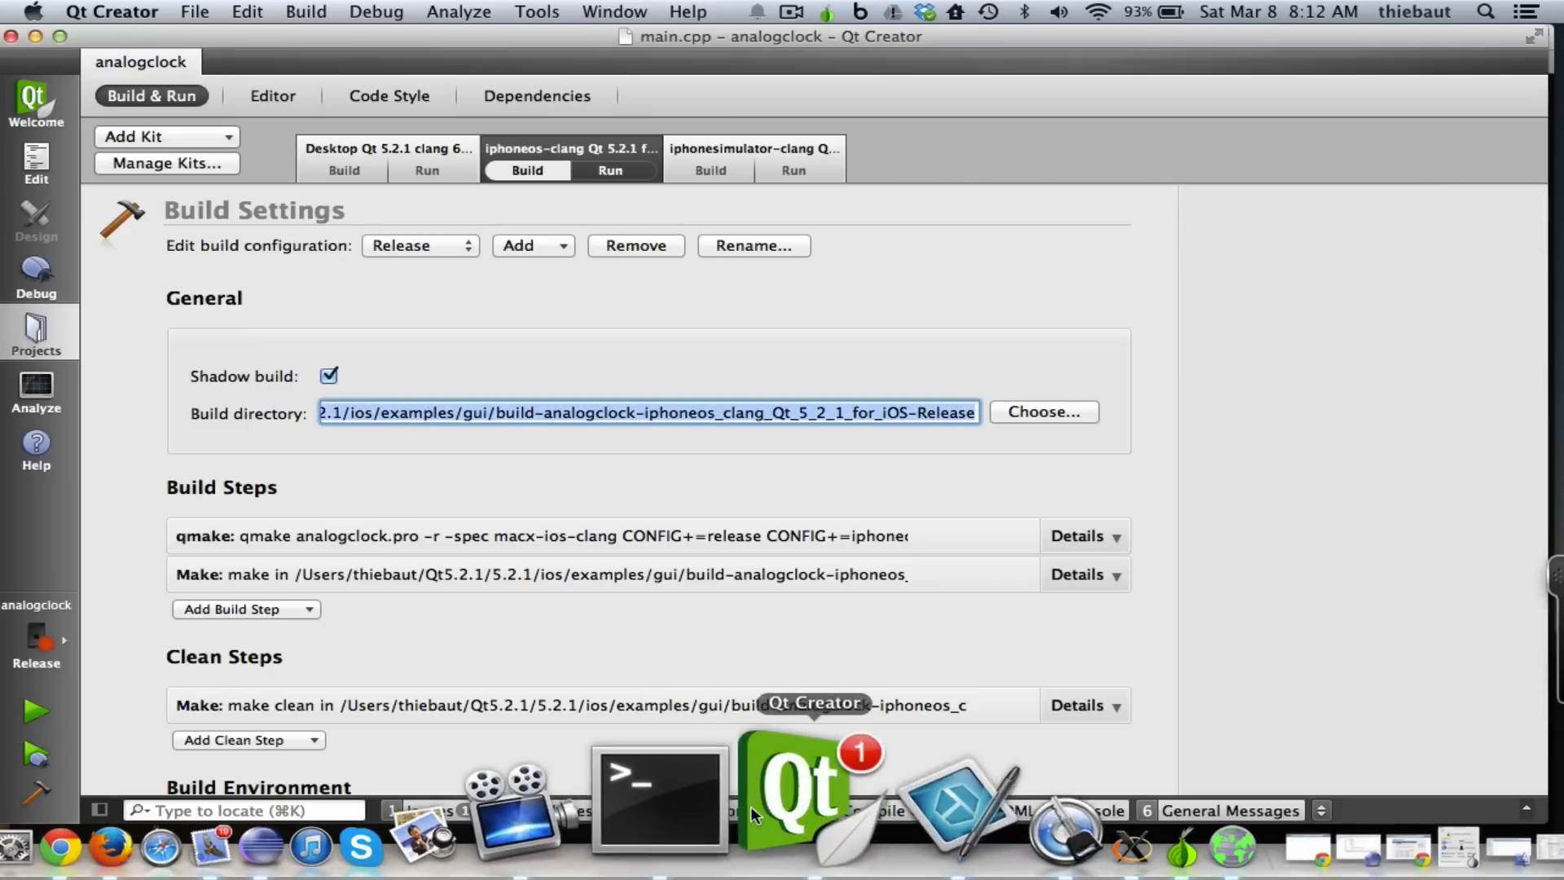
In Terminal, pick out analogclock.xcodeproj in the build folder and open it
click(658, 798)
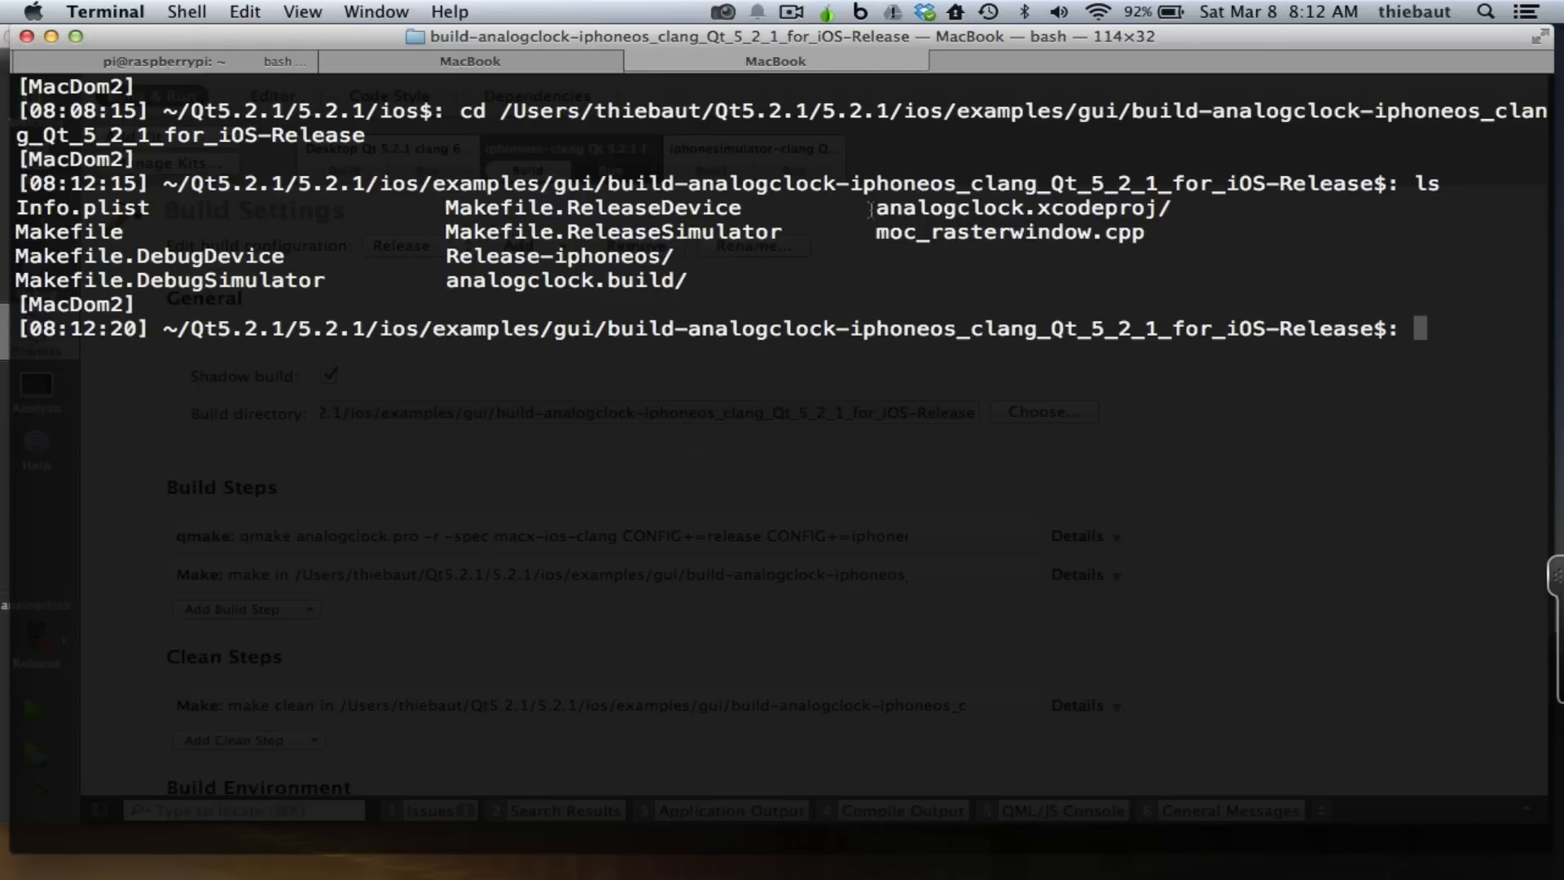
double_click(1017, 208)
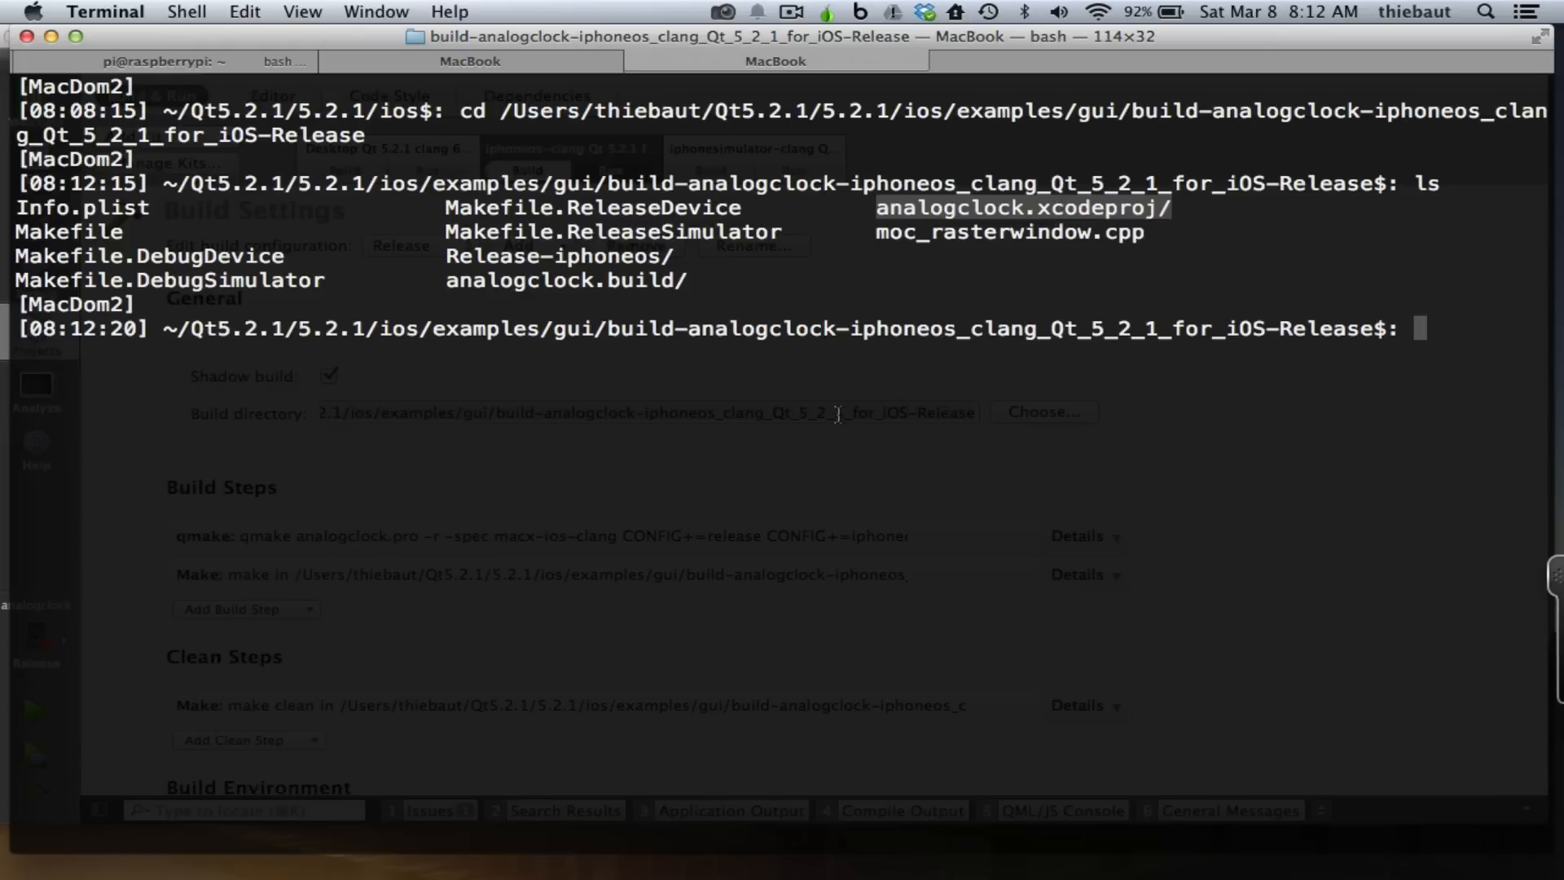
text(open anal)
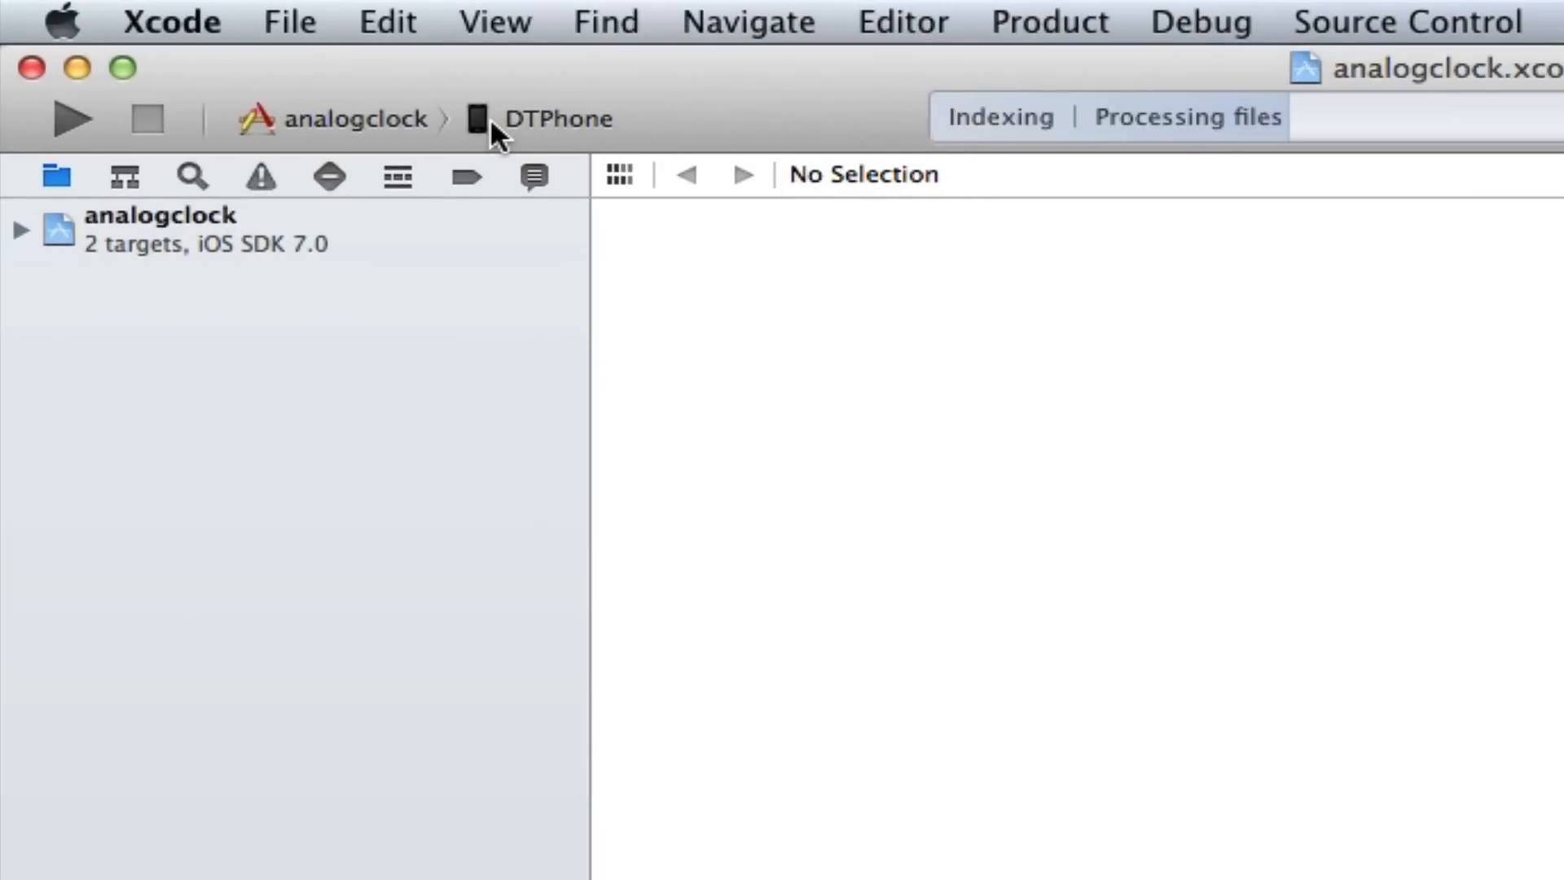
mouse_move(488, 119)
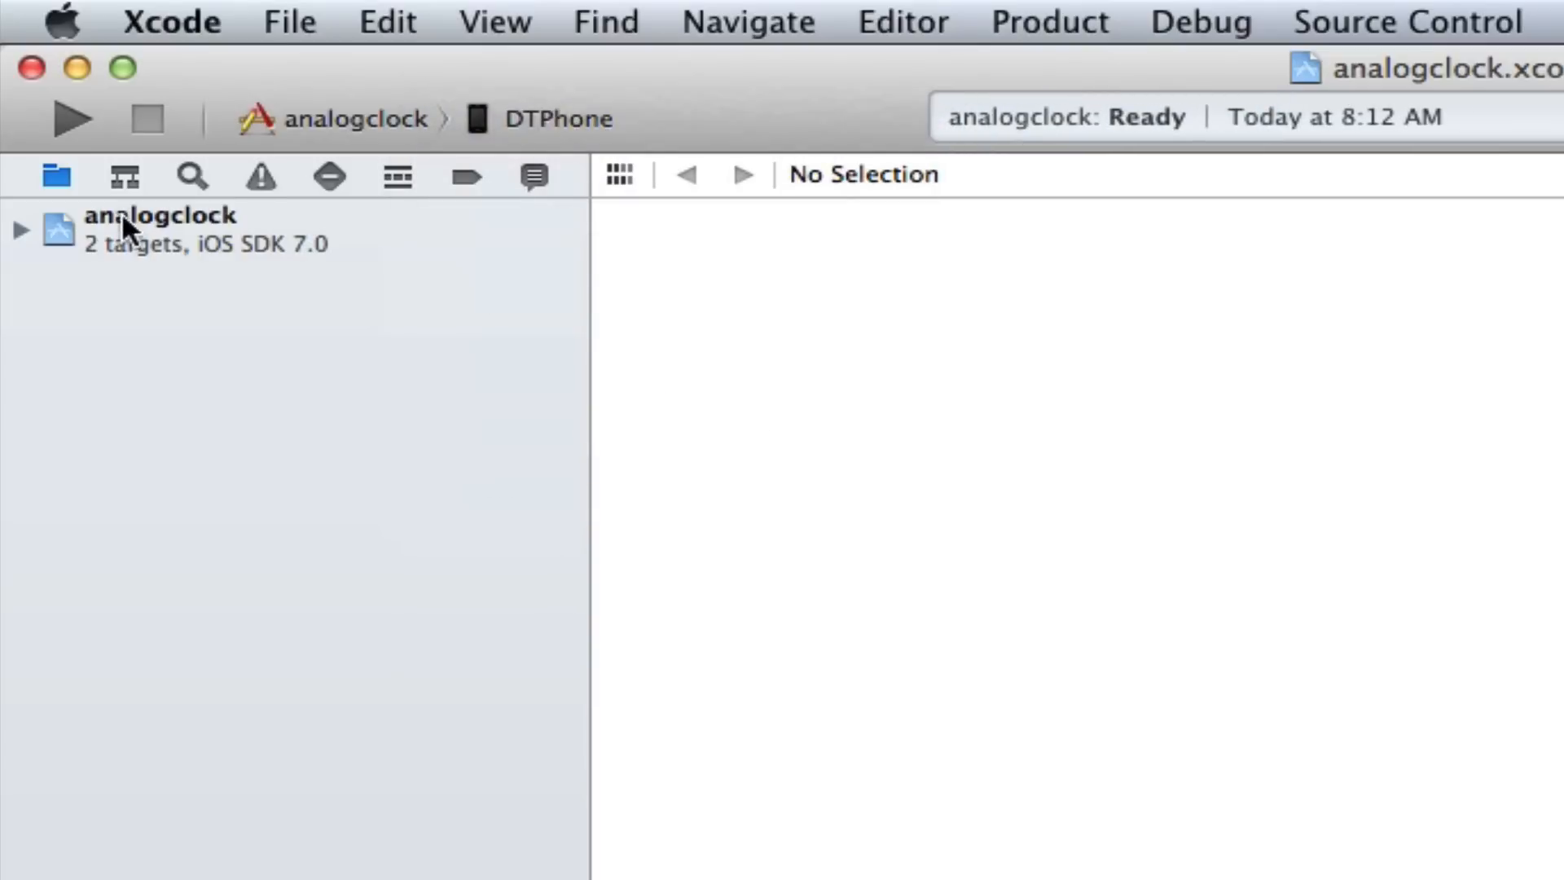
Select the analogclock project in Xcode's navigator and wait until it reports Ready
click(22, 228)
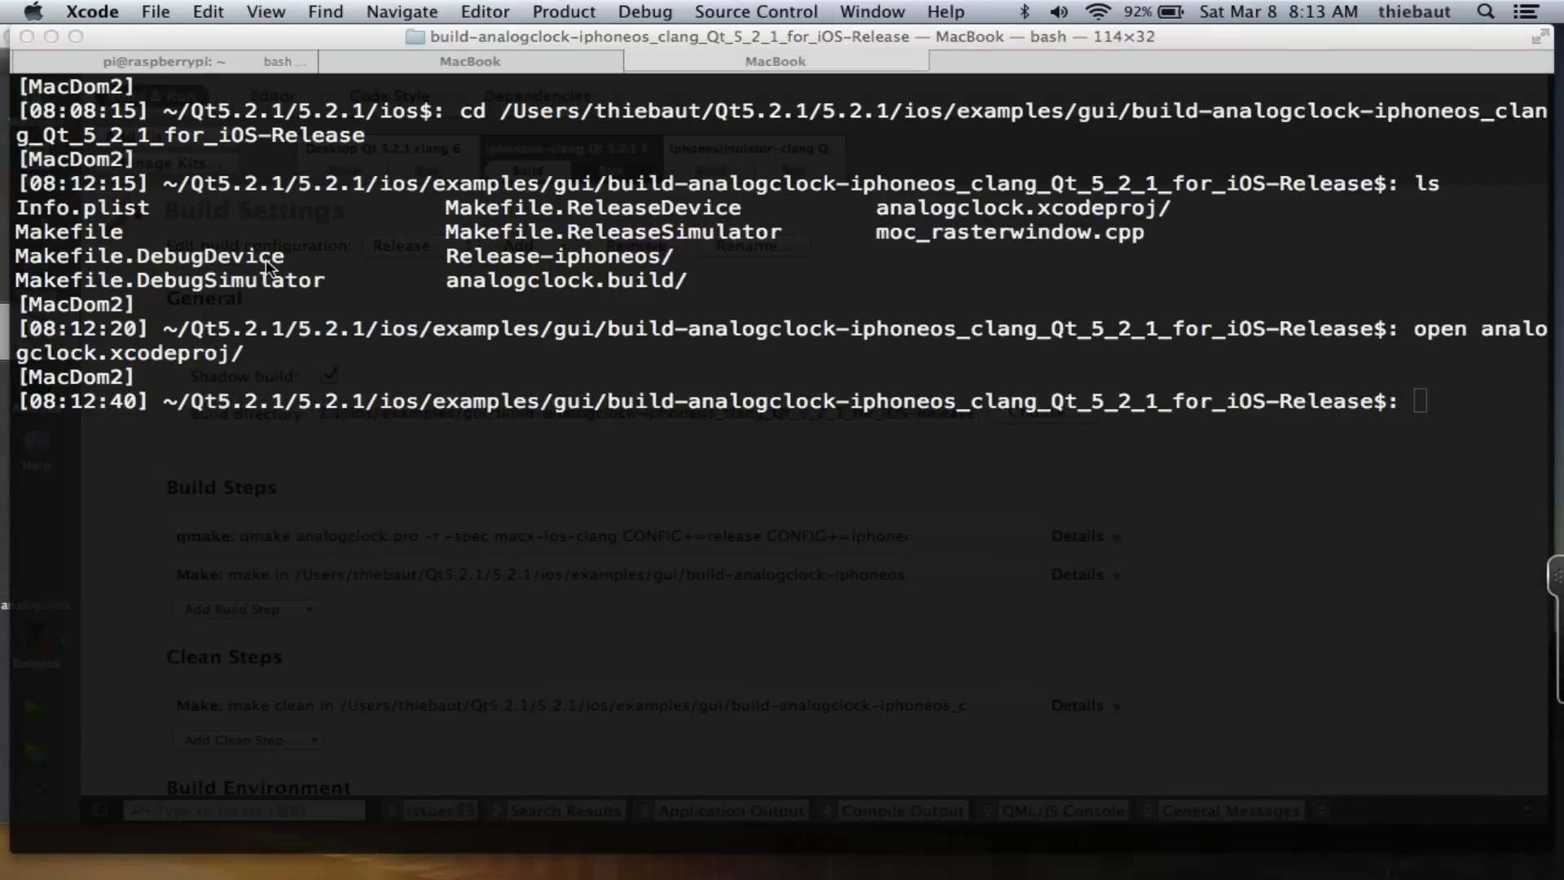
List the build folder, then expand the qmake step's details to show the effective qmake call
text(ls)
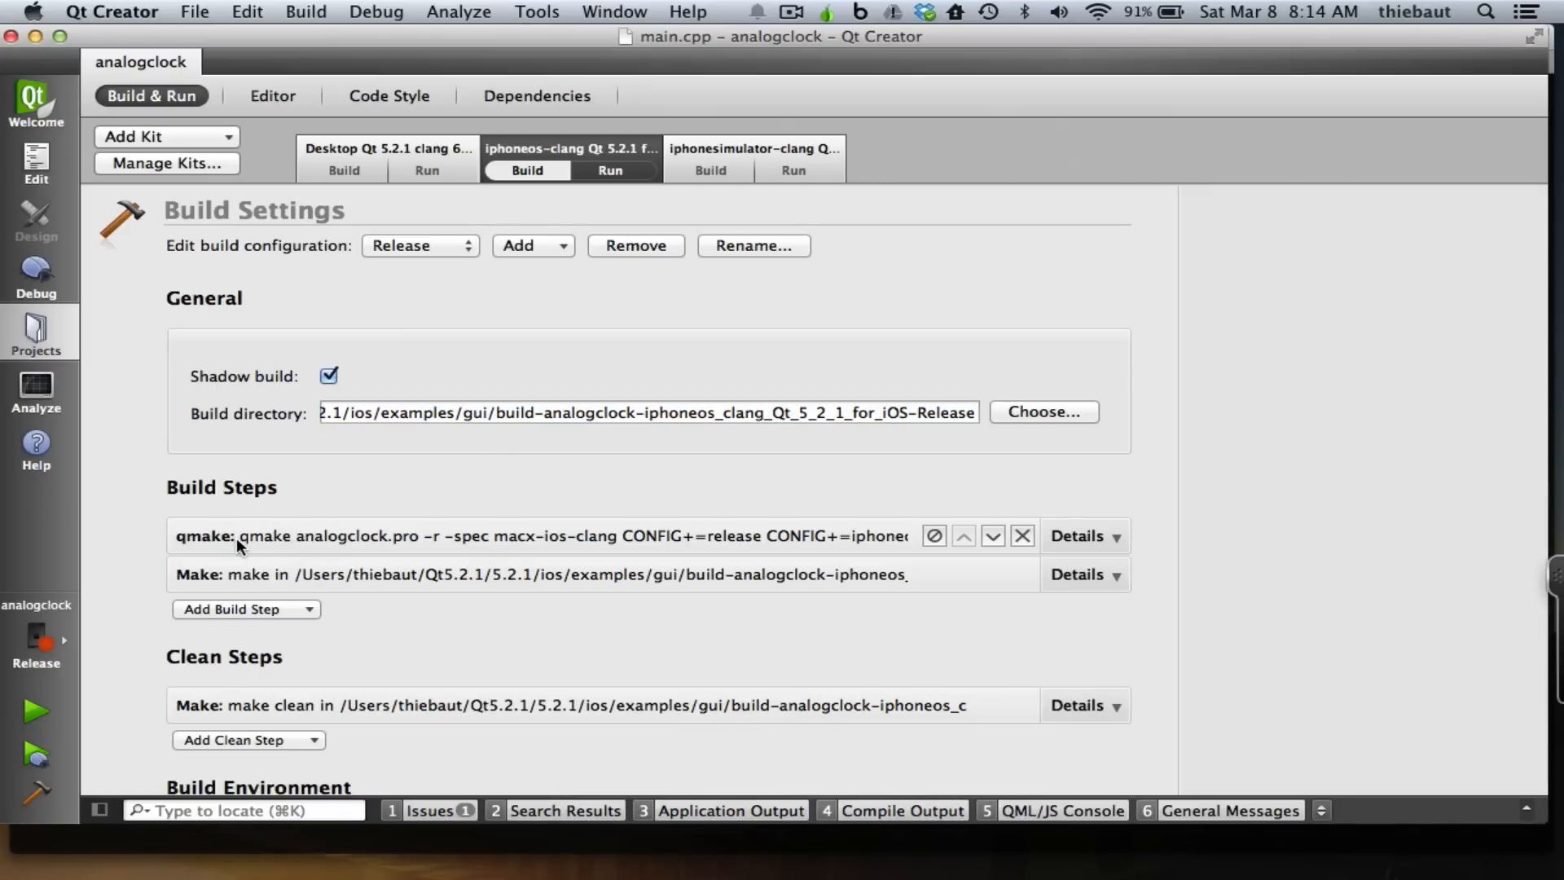
mouse_move(1052, 556)
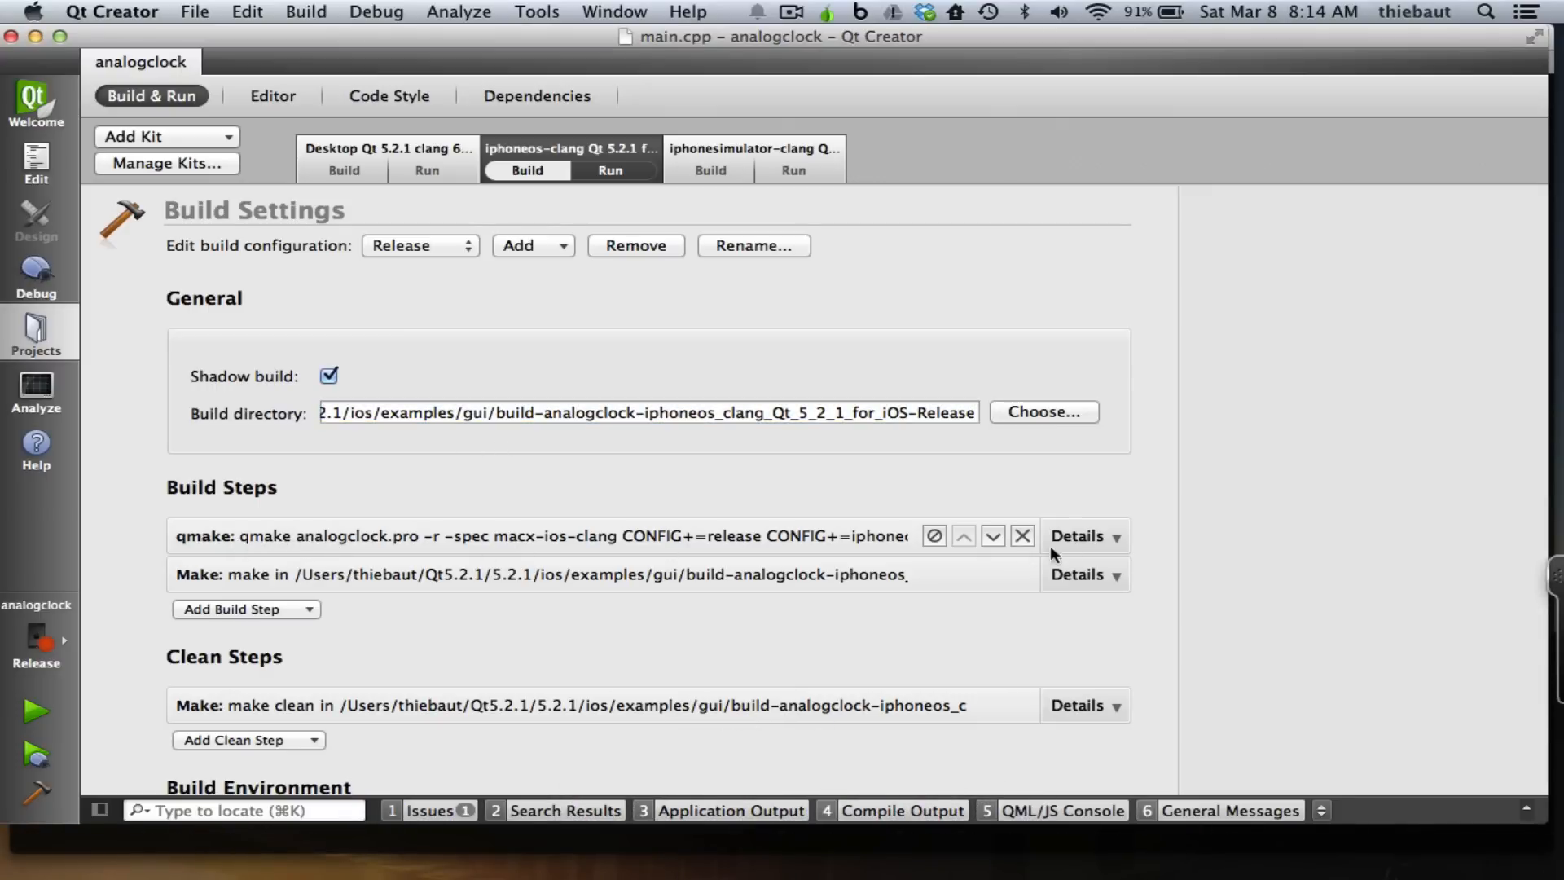
click(1077, 536)
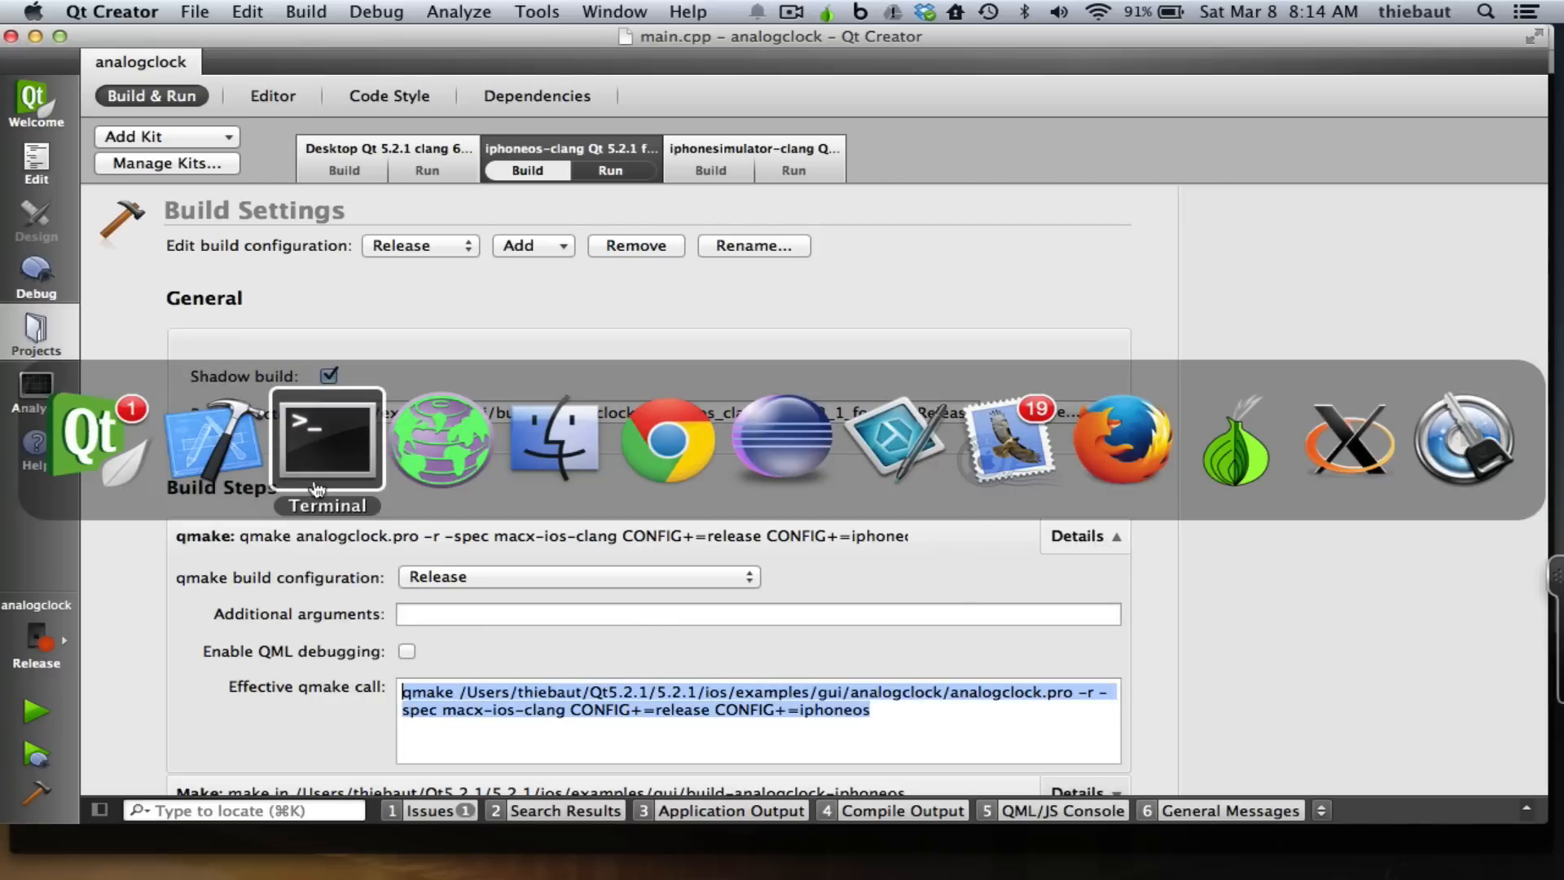
Rerun qmake on analogclock.pro in Terminal, then select analogclock.xcodeproj in the listing
click(327, 436)
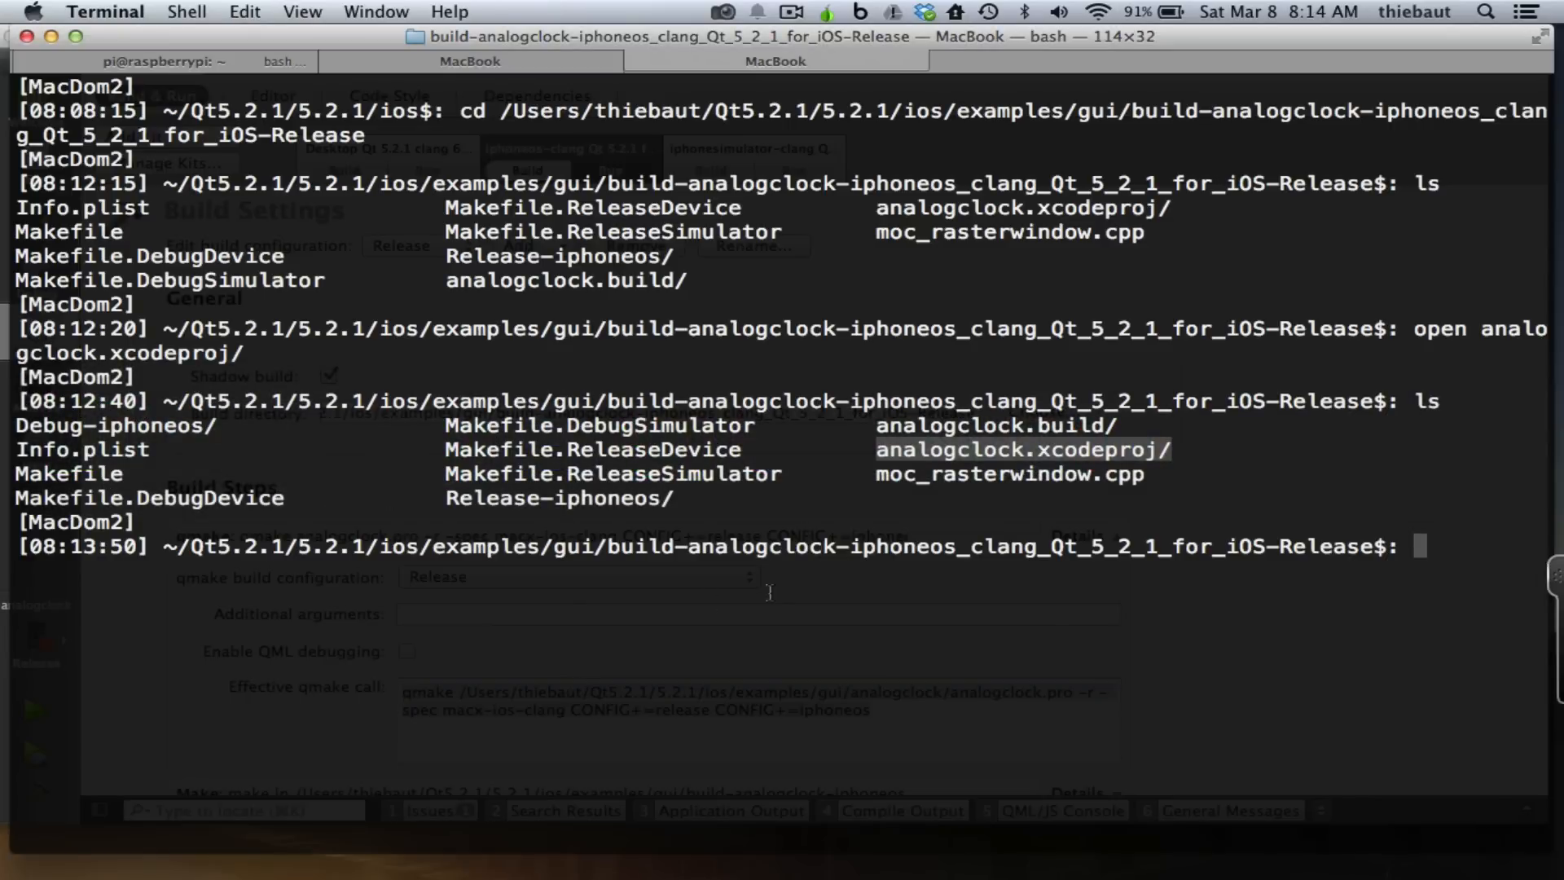
text(qmake /Users/thiebaut/Qt5.2.1/5.2.1/ios/examples/gui/analogclock/analogclock.pro -r -spec macx-ios-clang CONFIG+=release CONFIG+=iphoneos)
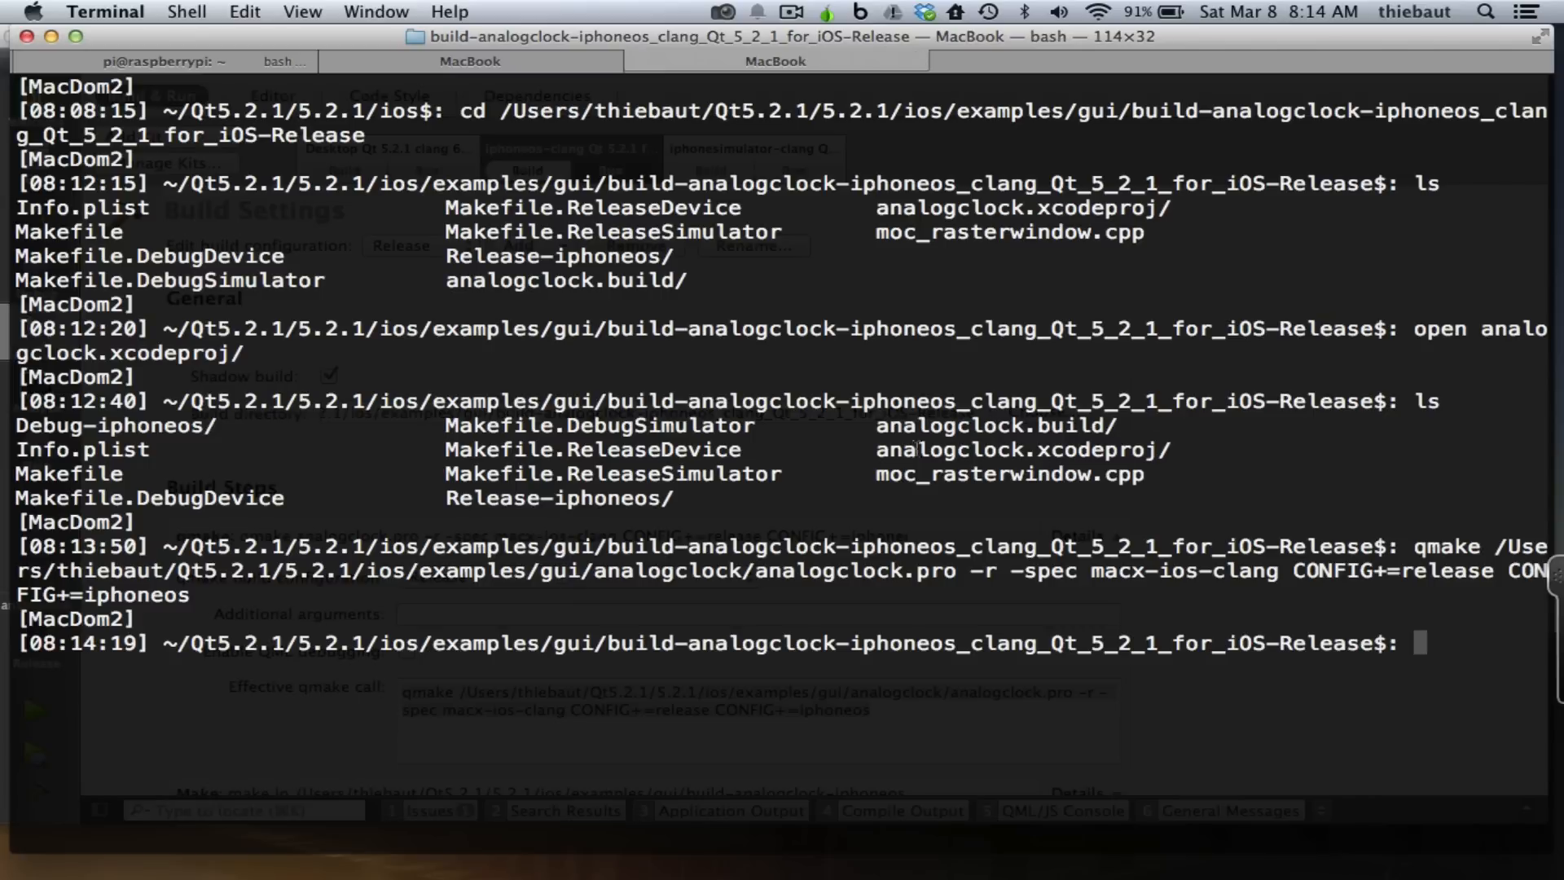
double_click(1022, 449)
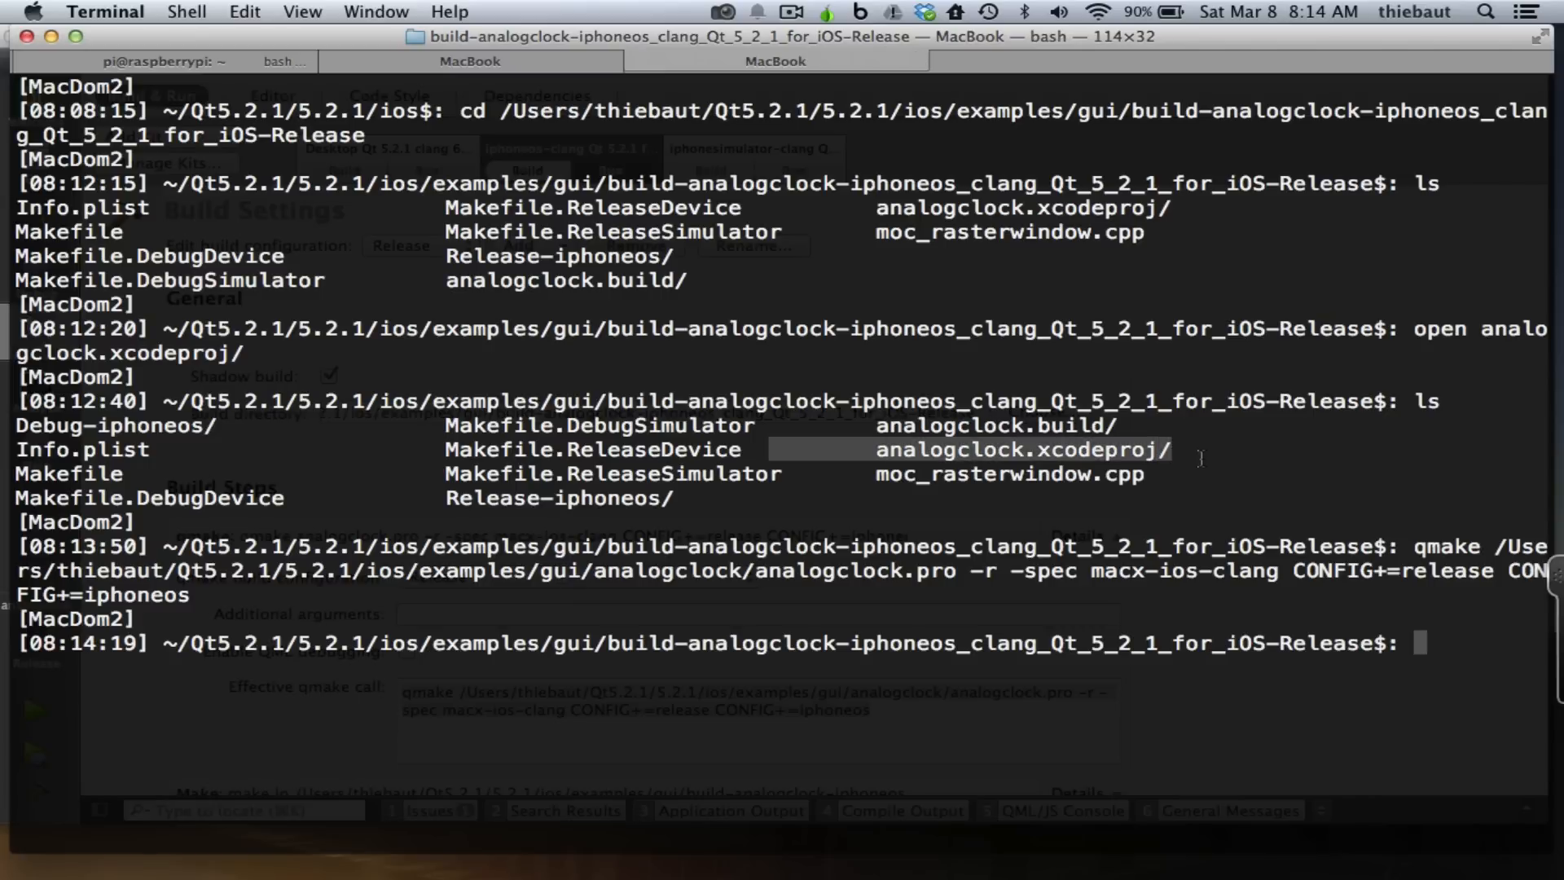